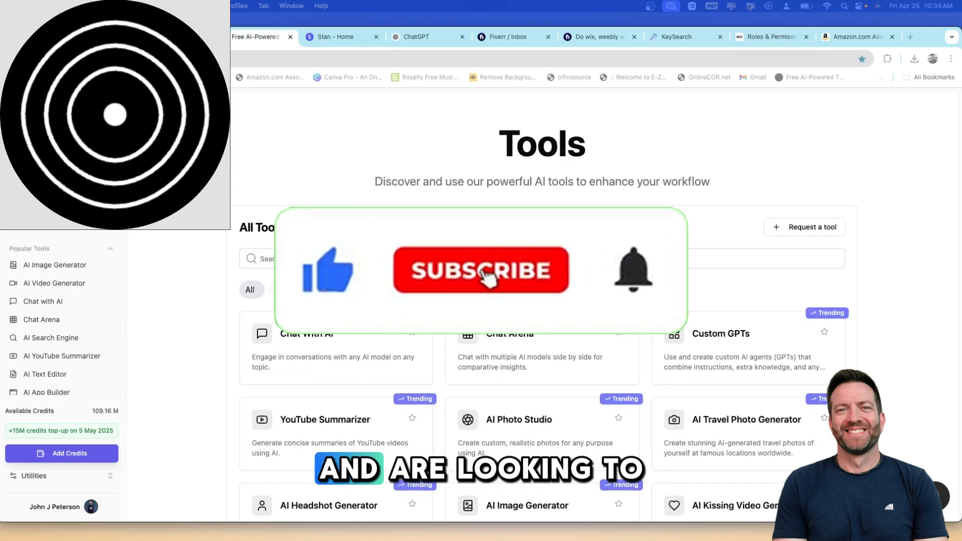
Browse down through the full tools catalog and back up to the search box.
click(480, 271)
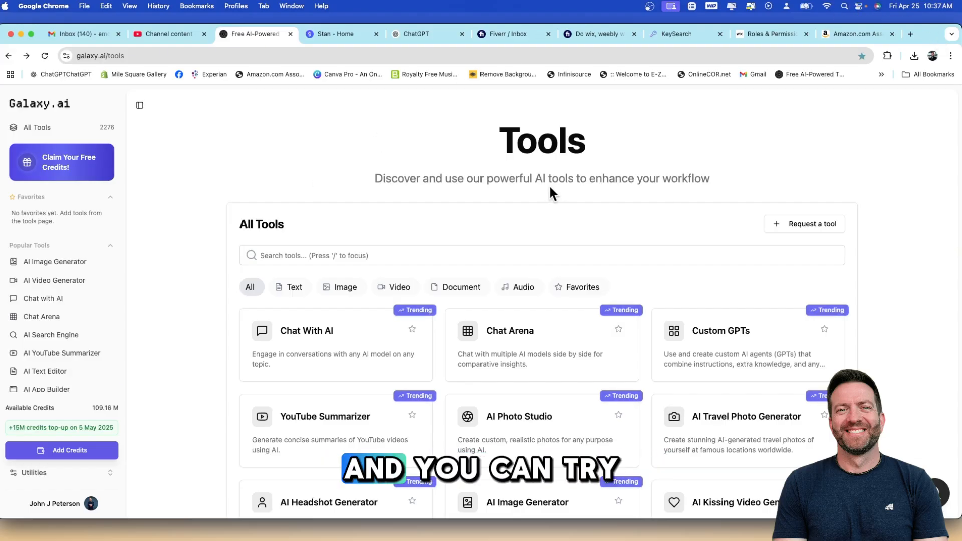
mouse_move(279, 160)
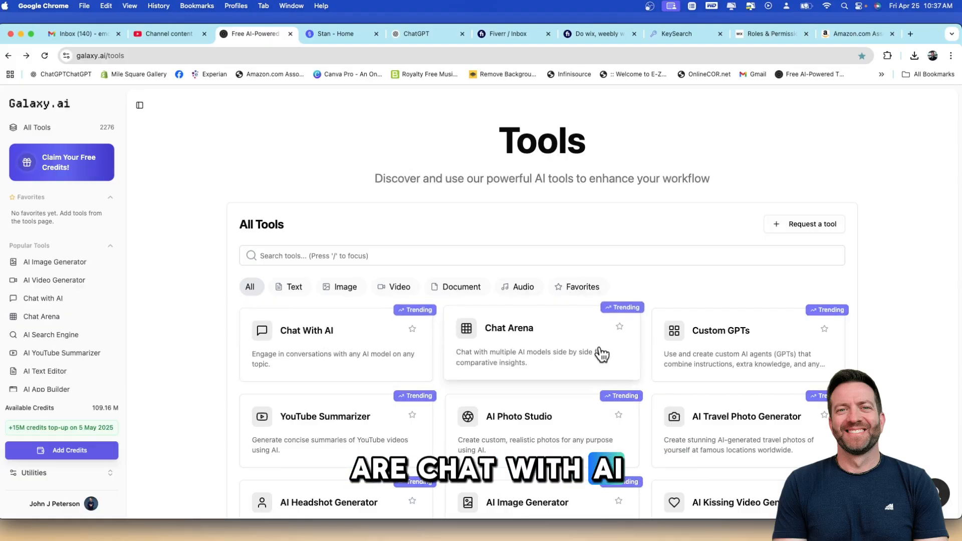
scroll(down, 3)
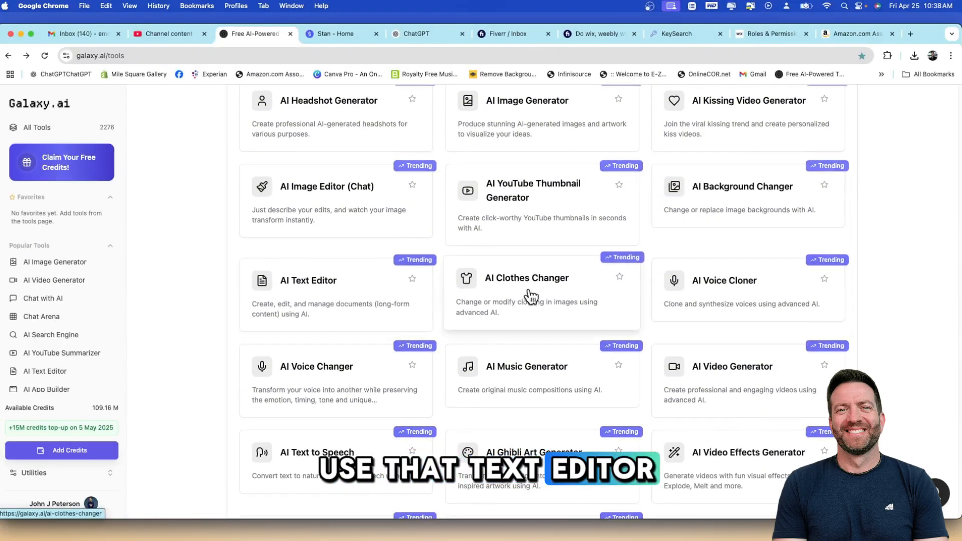
mouse_move(729, 298)
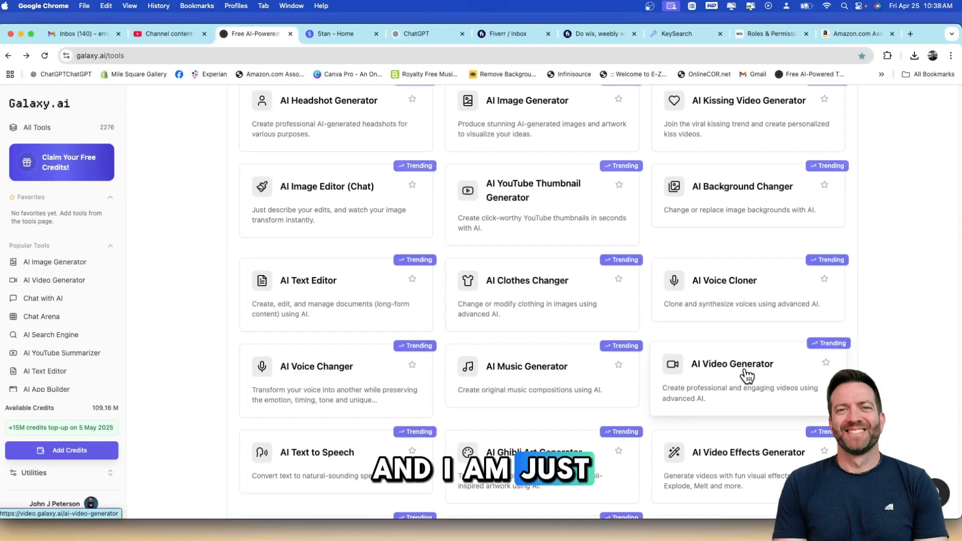
scroll(down, 3)
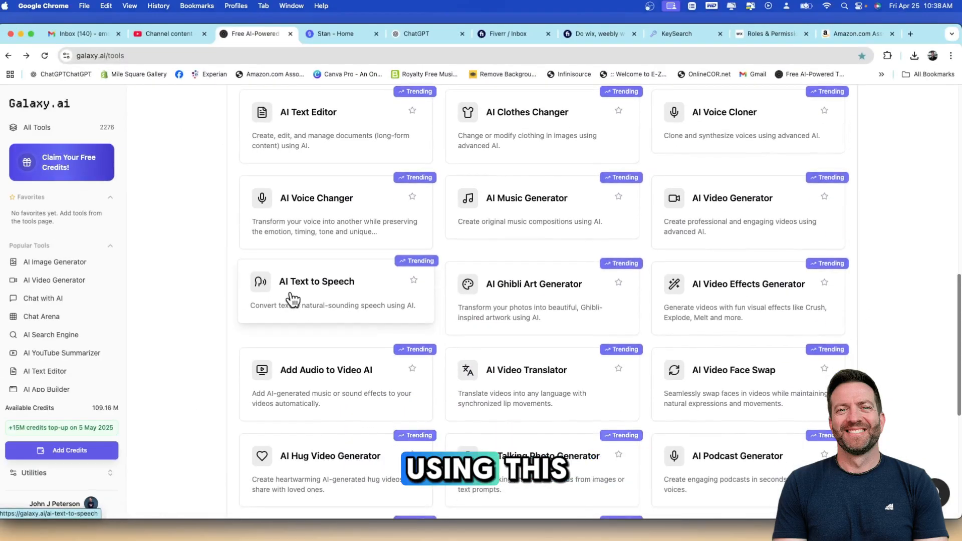
mouse_move(743, 315)
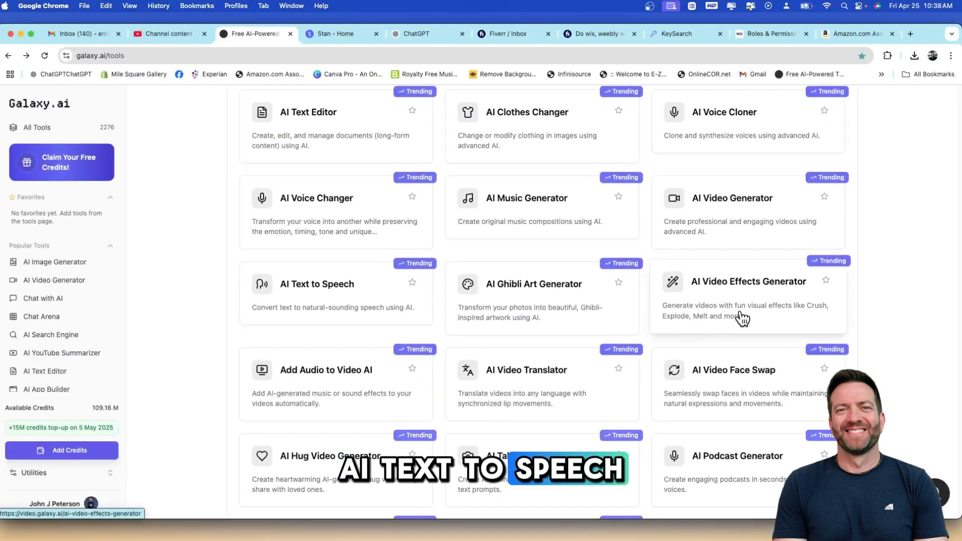
scroll(down, 3)
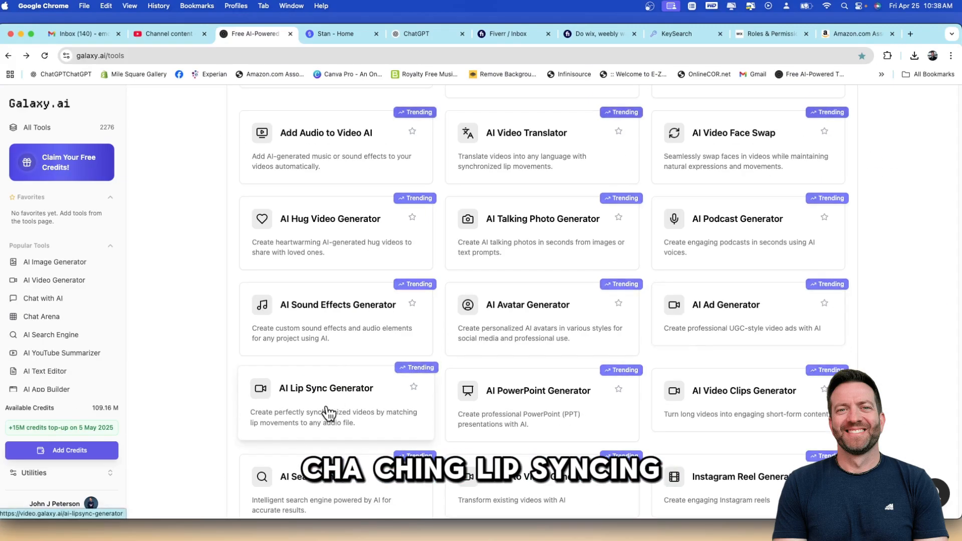
scroll(down, 3)
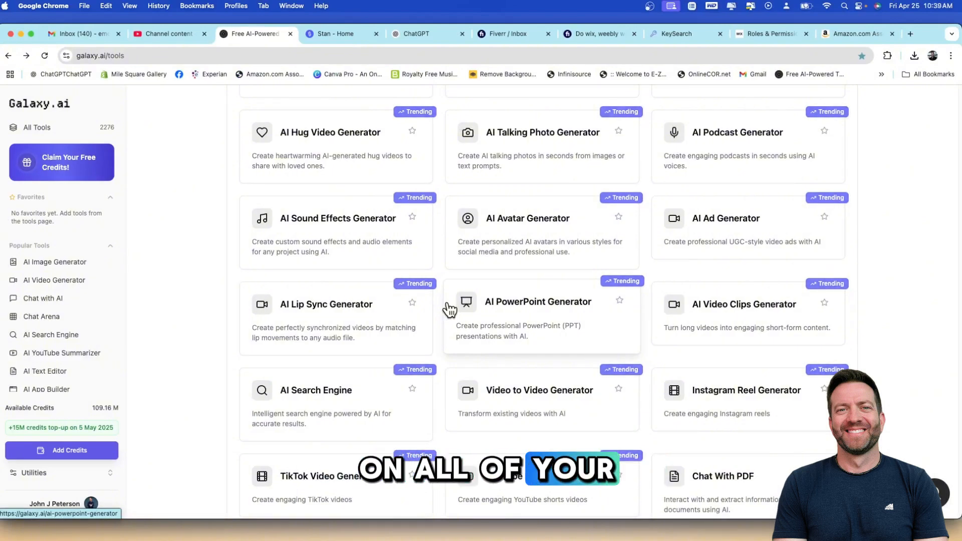
scroll(down, 3)
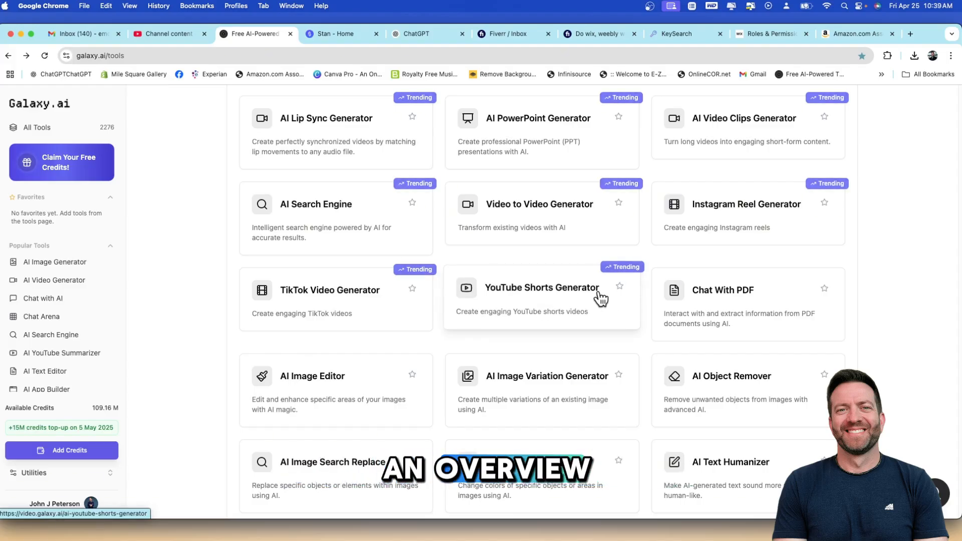
mouse_move(575, 294)
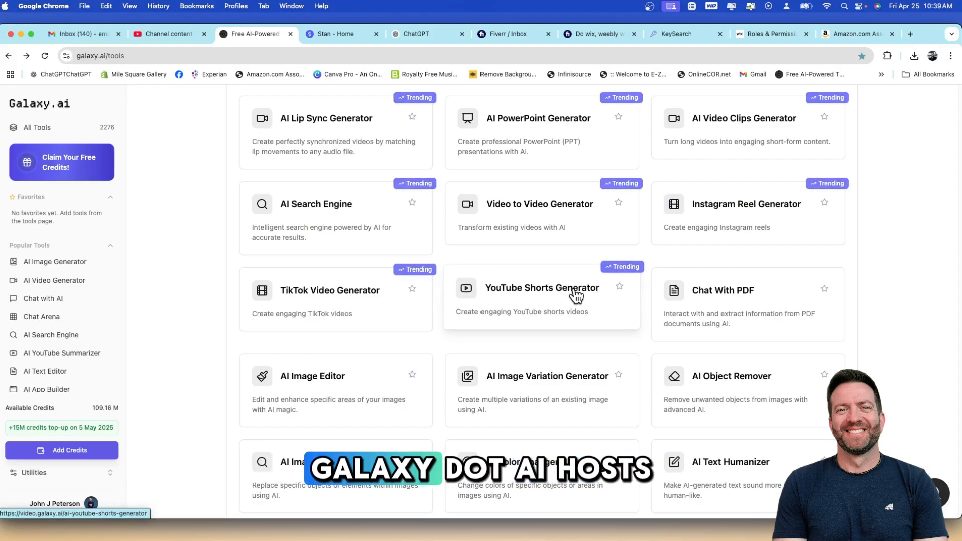
scroll(down, 3)
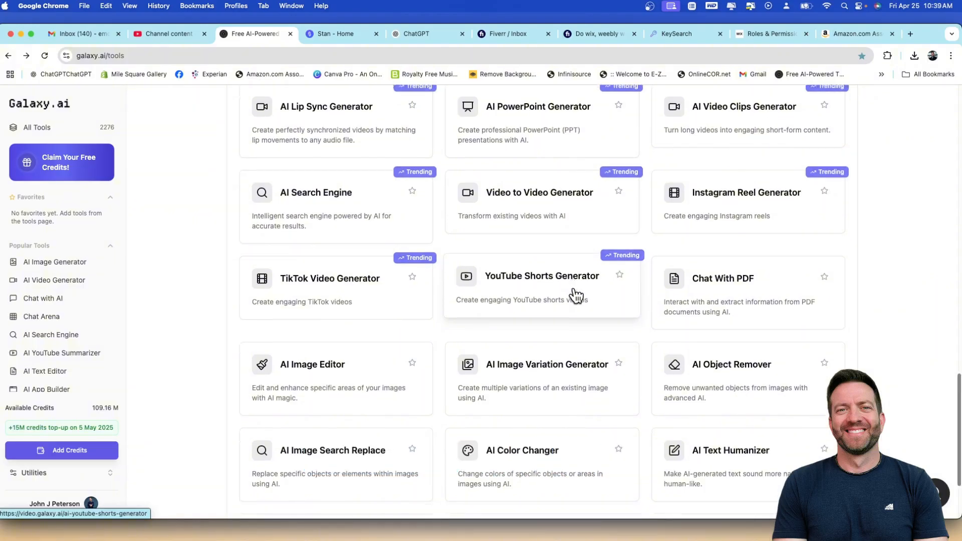
scroll(down, 3)
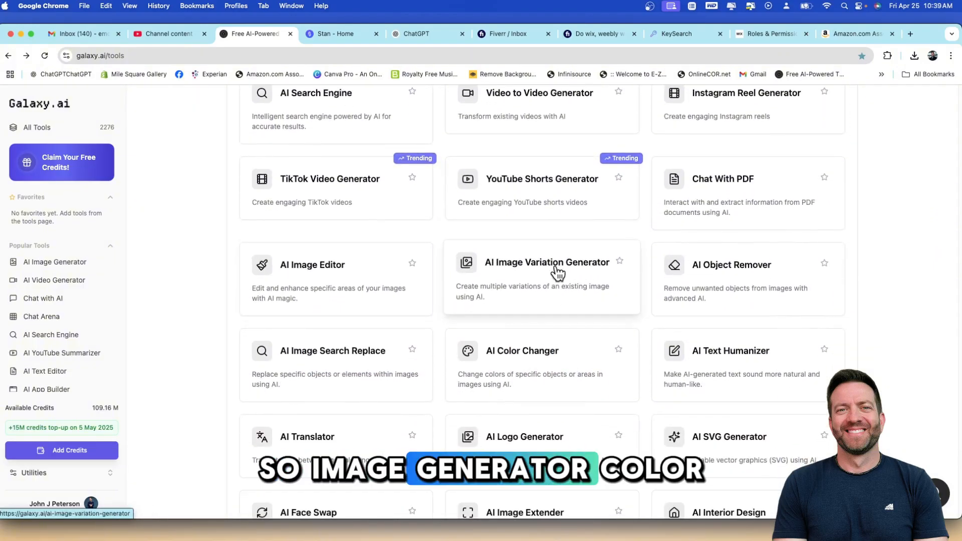
scroll(down, 3)
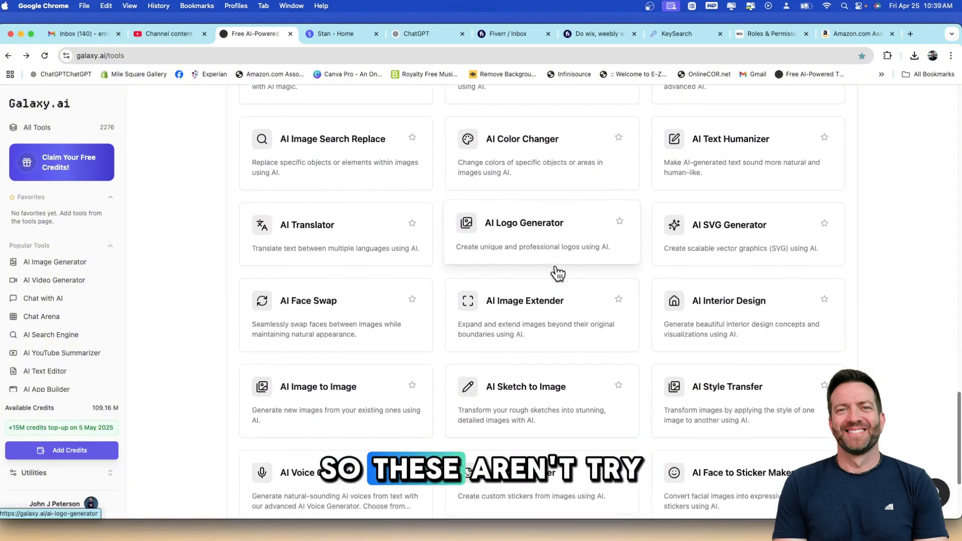
scroll(down, 3)
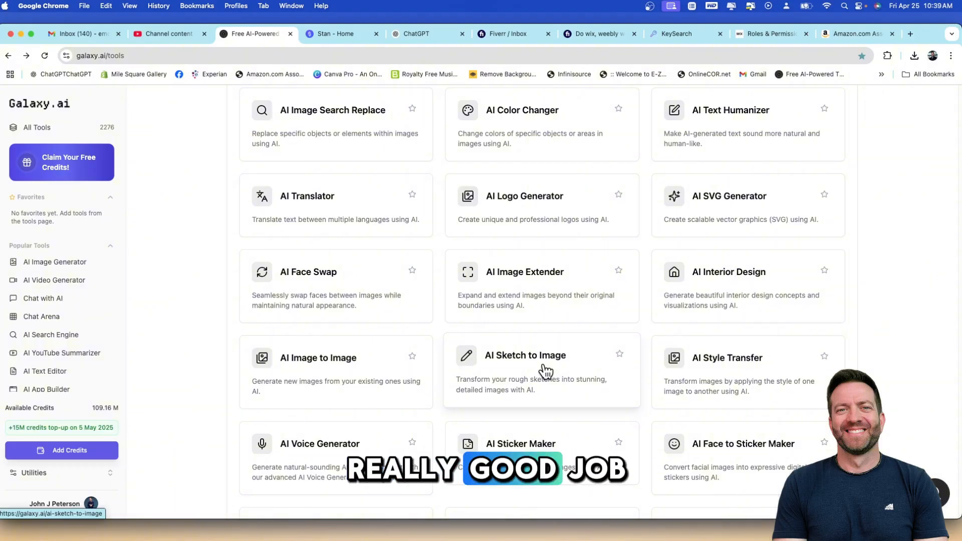
scroll(down, 3)
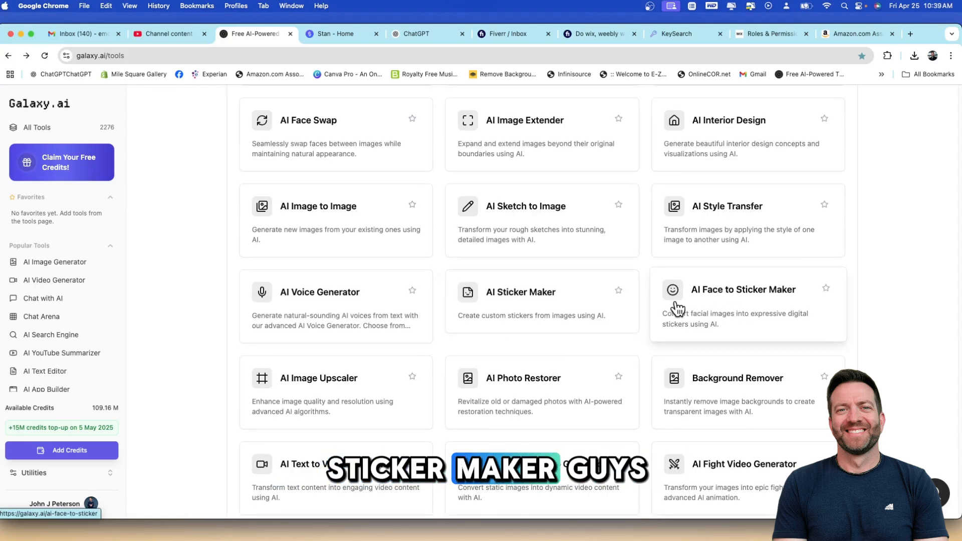
scroll(down, 3)
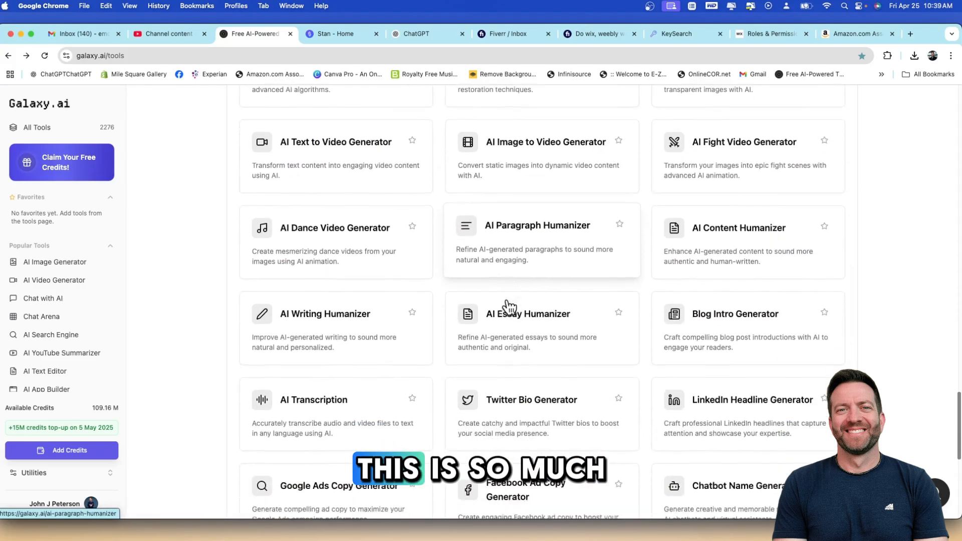
scroll(down, 3)
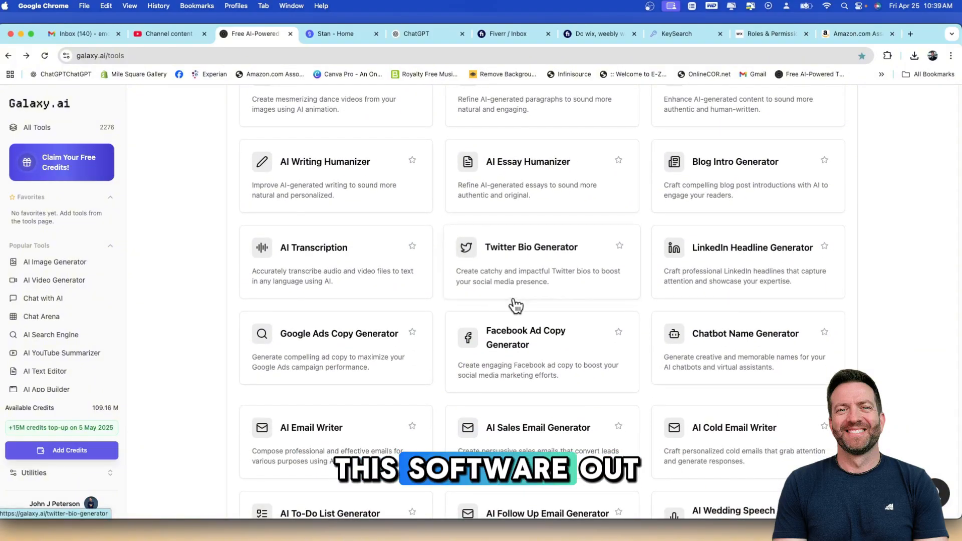
scroll(down, 3)
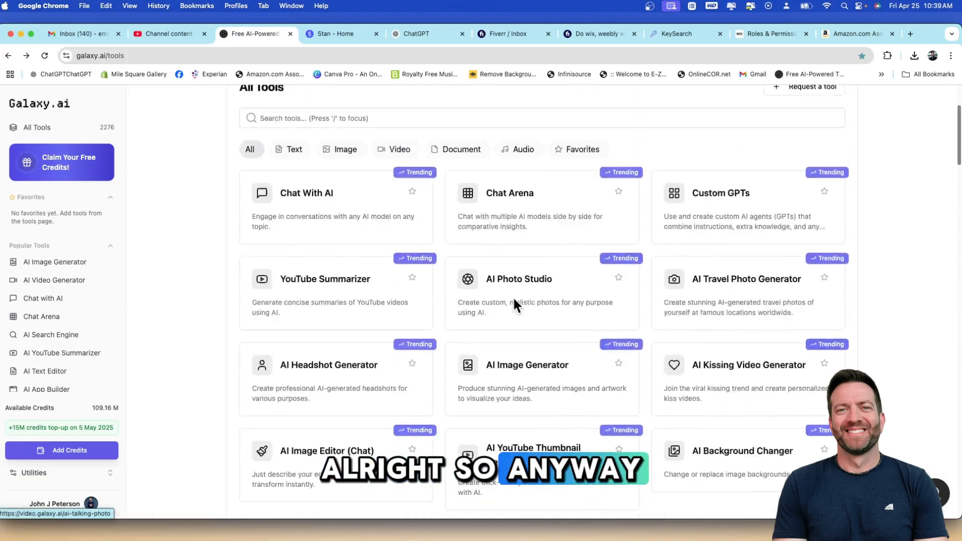
scroll(up, 3)
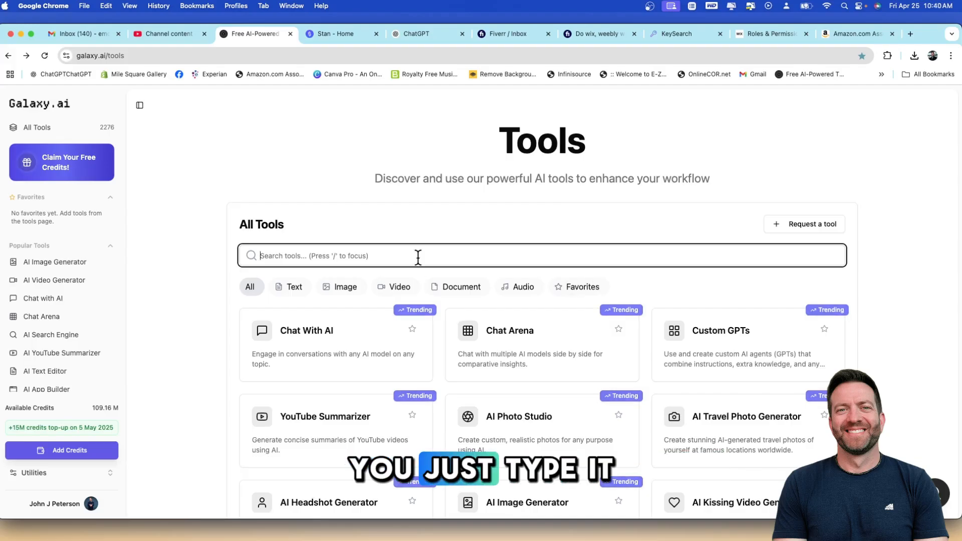
Filter the catalog by 'video', then by 'text', and look over the matching tool cards.
text(v)
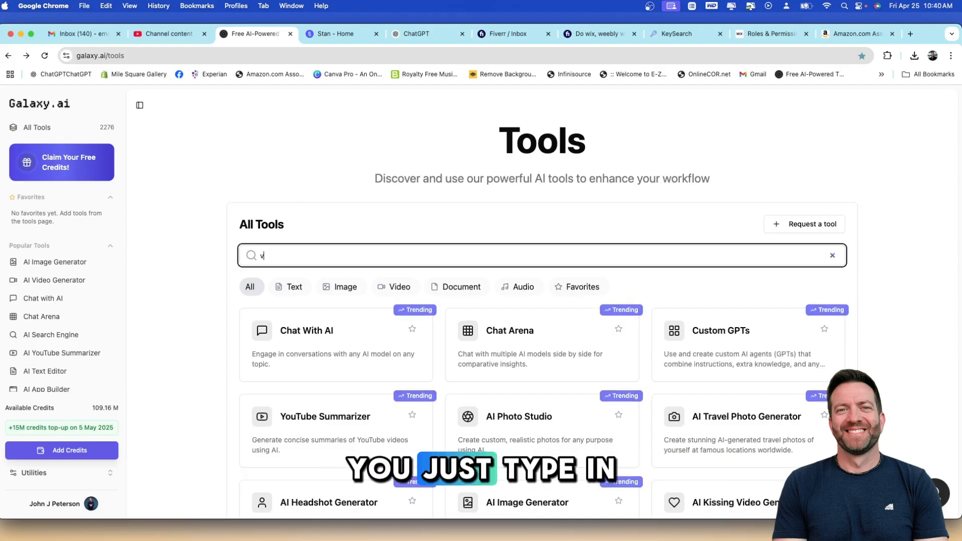
text(ideo)
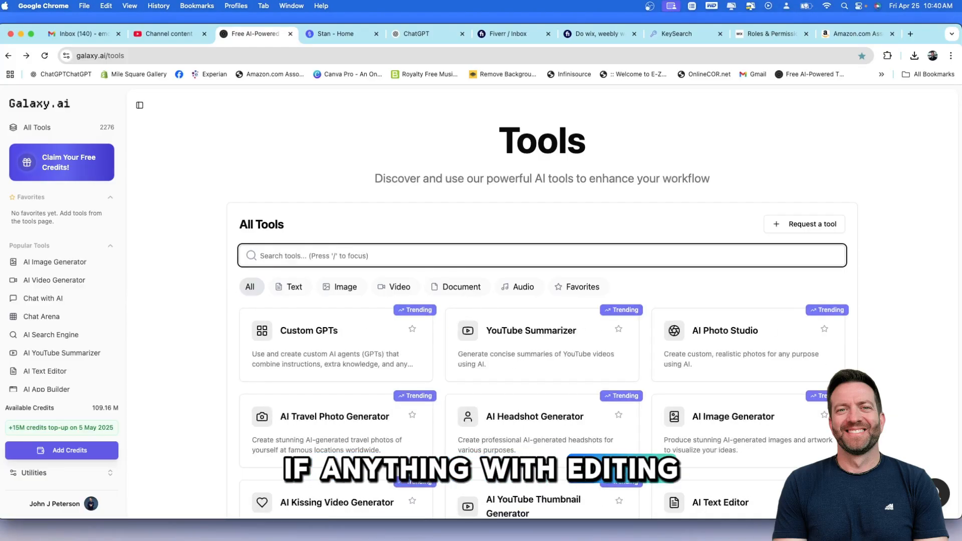
text(text)
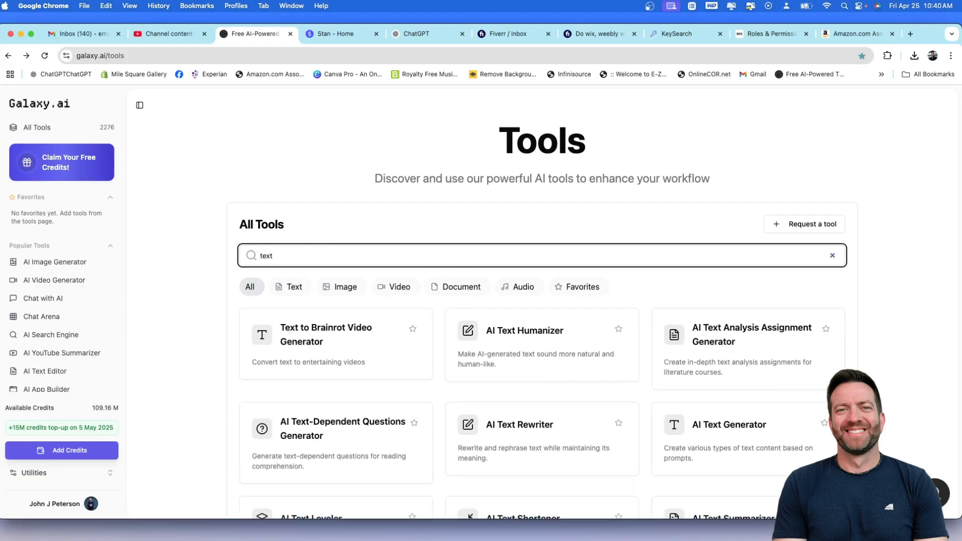
scroll(down, 3)
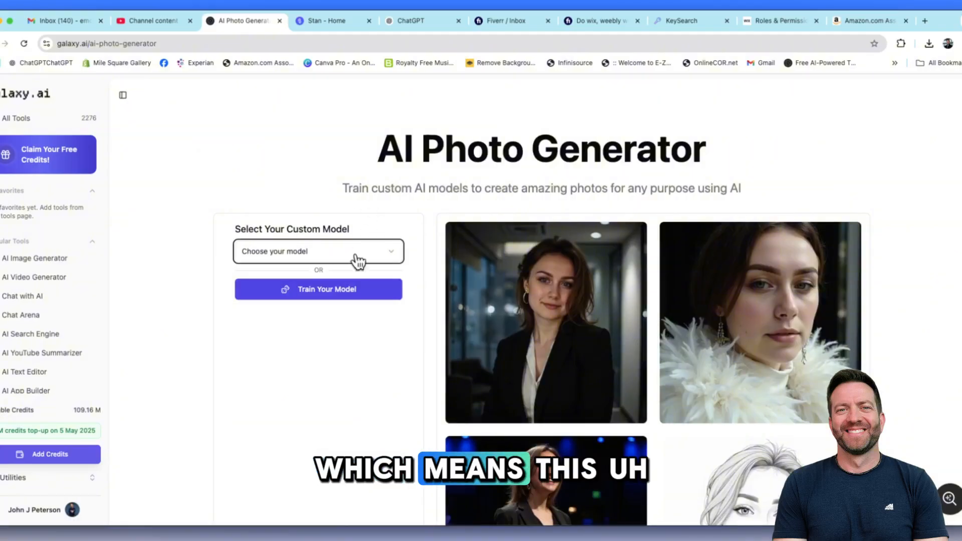
click(318, 250)
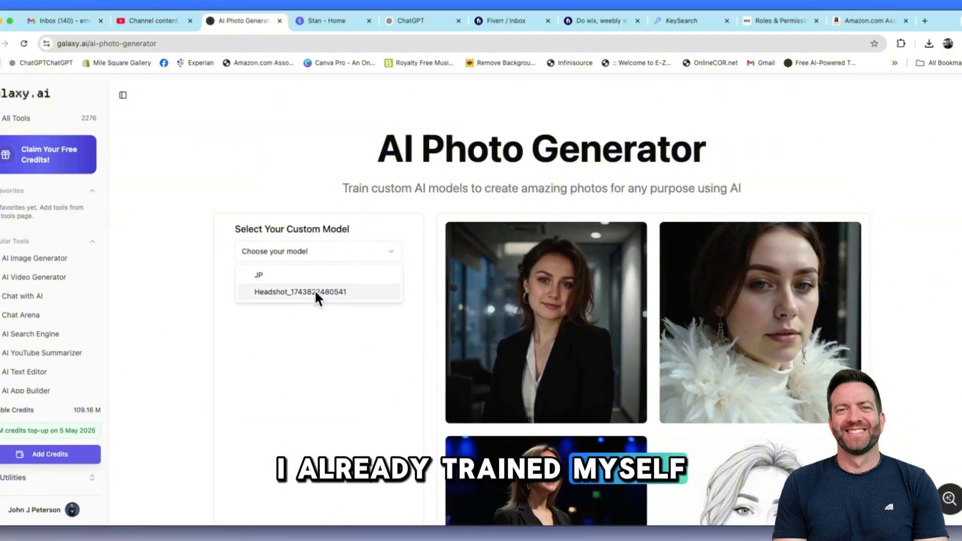
click(300, 292)
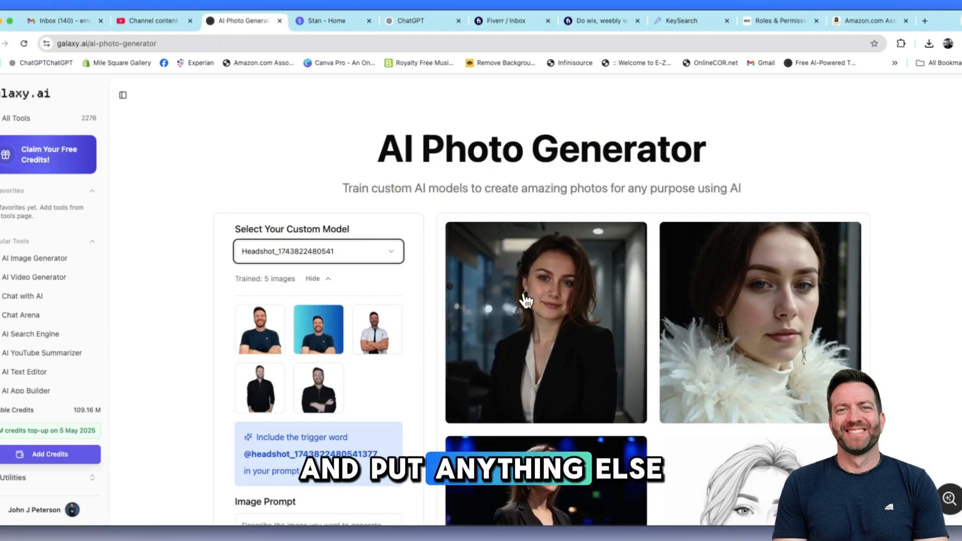
scroll(down, 3)
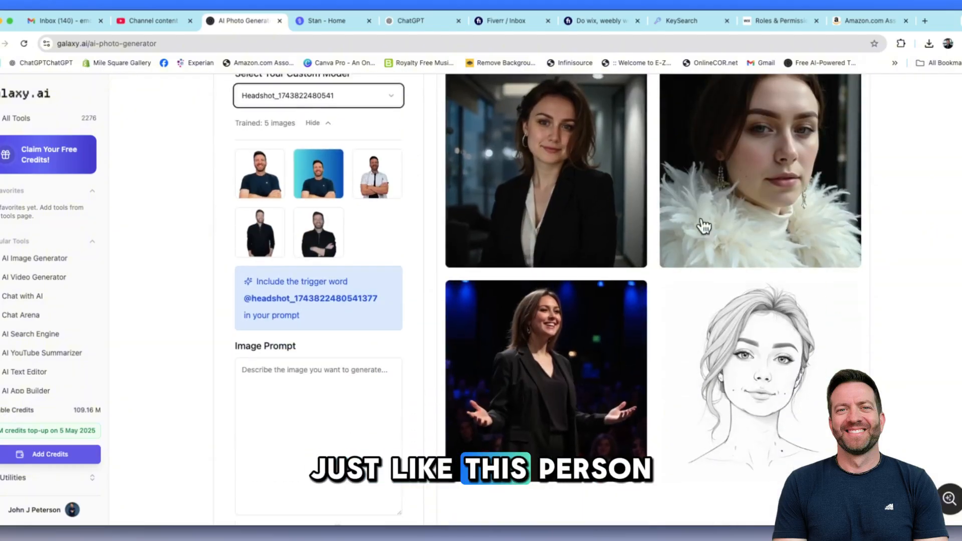
scroll(down, 3)
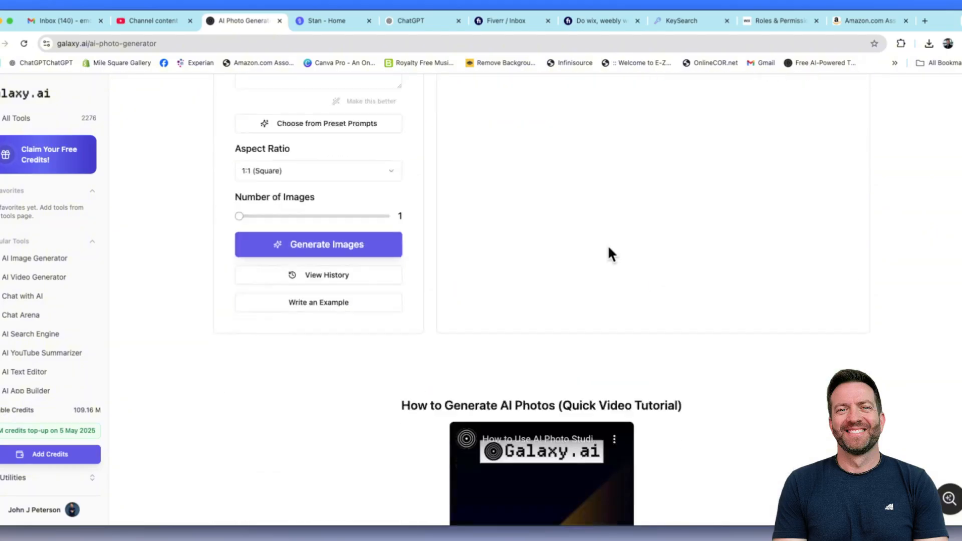
scroll(down, 3)
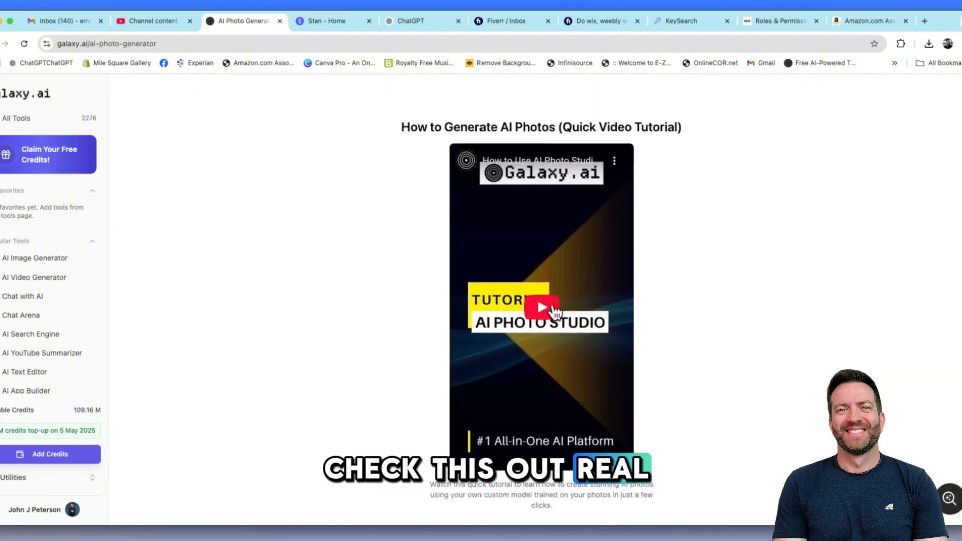
Play the 'How to Generate AI Photos' quick tutorial and follow it to 'Start Training'.
click(540, 307)
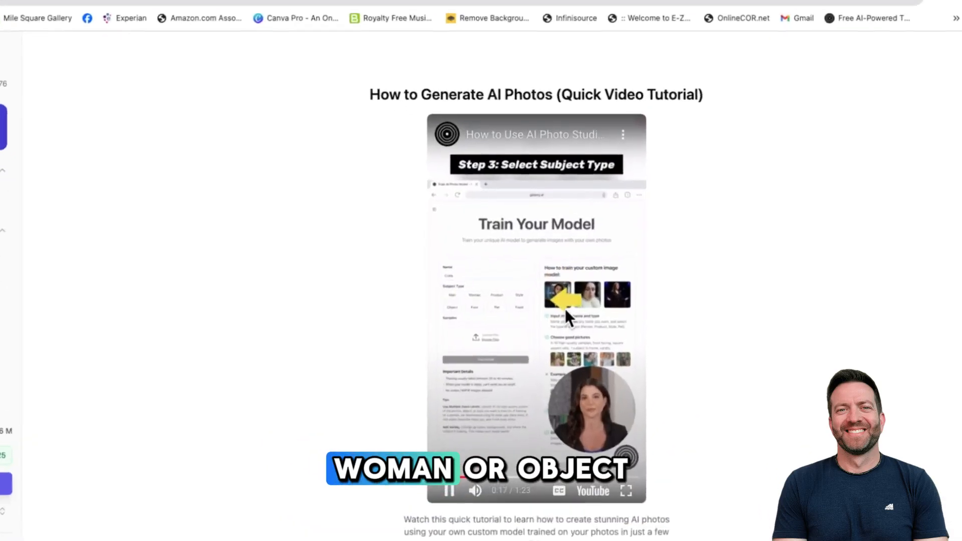
scroll(down, 3)
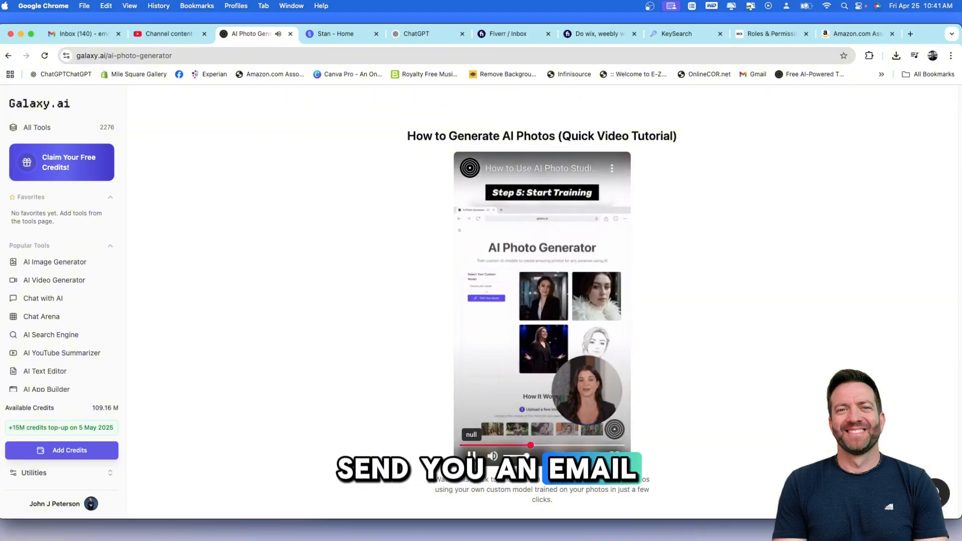
scroll(down, 3)
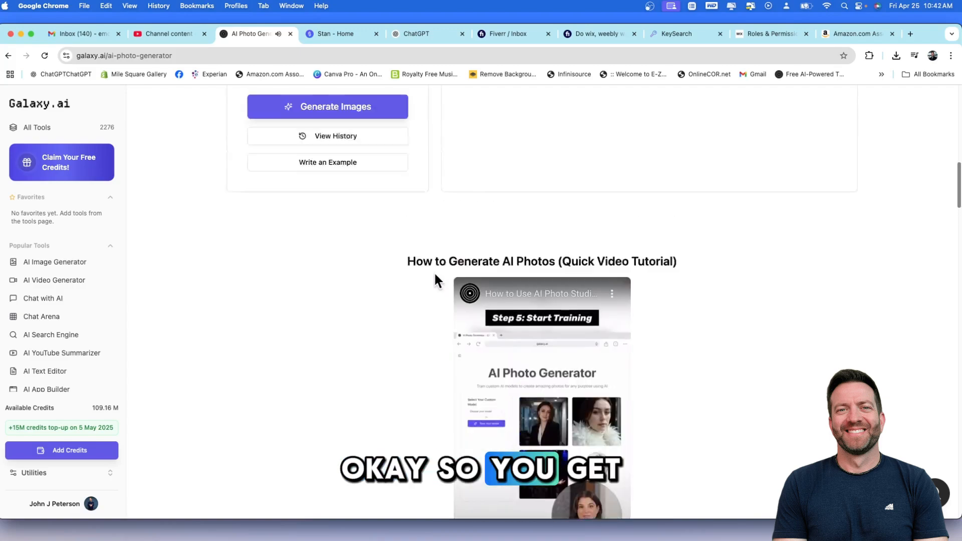
Return to the trending tools and open the AI Travel Photo Generator.
scroll(up, 3)
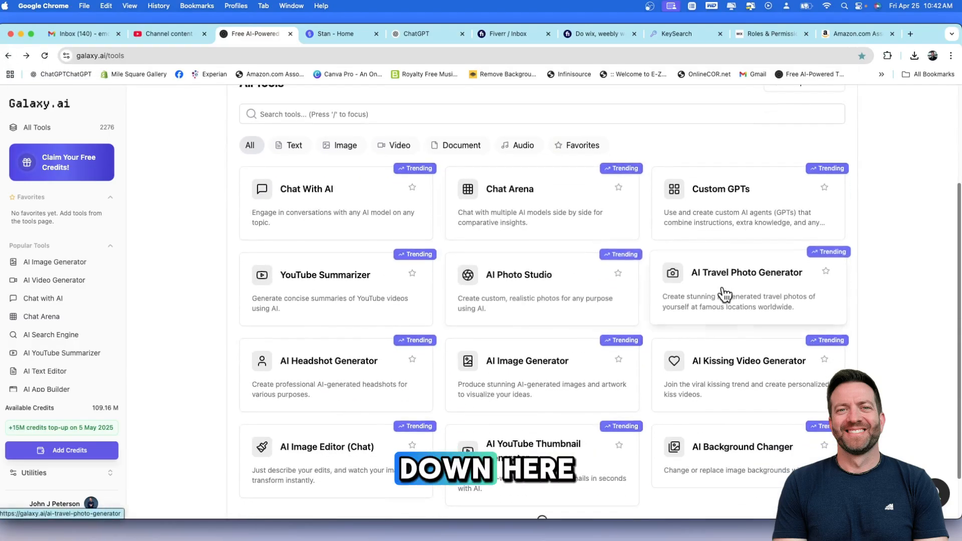
click(746, 283)
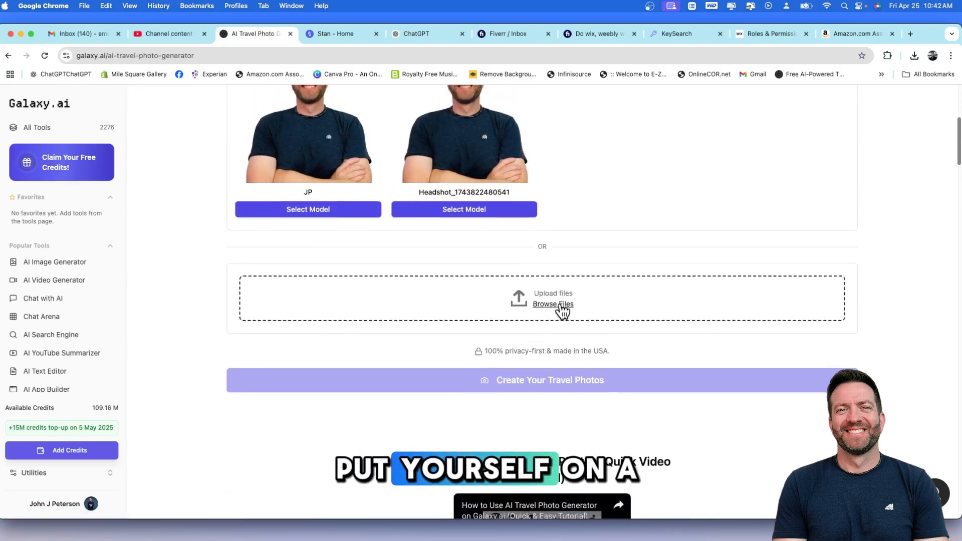
Leave the travel photo page for the AI Headshot Generator tool page.
click(9, 55)
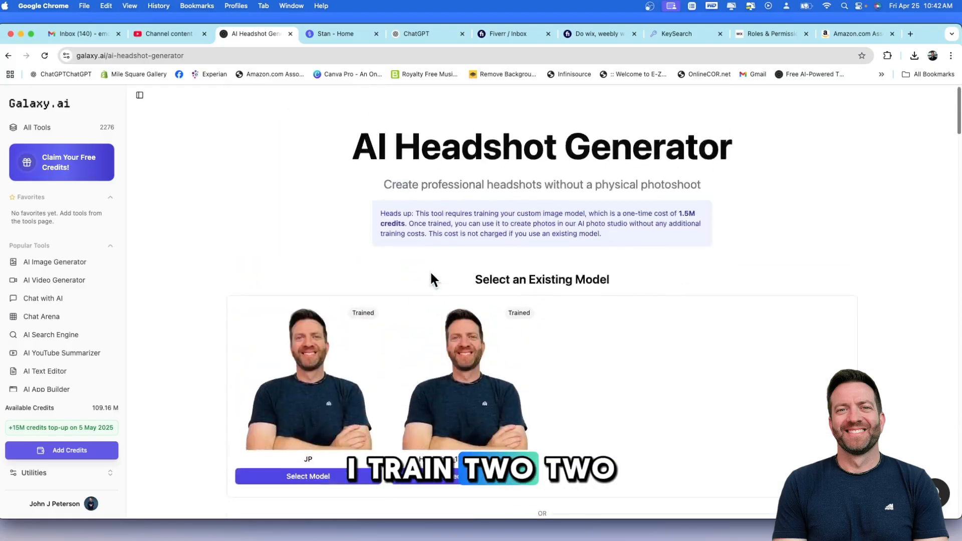
Look over the AI Headshot Generator page and go back to the All Tools catalog.
scroll(down, 3)
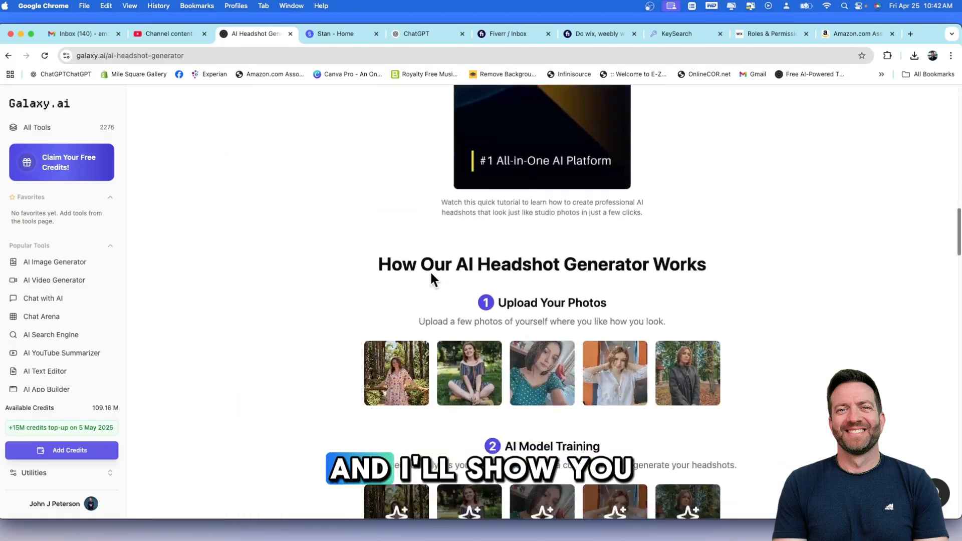
scroll(up, 3)
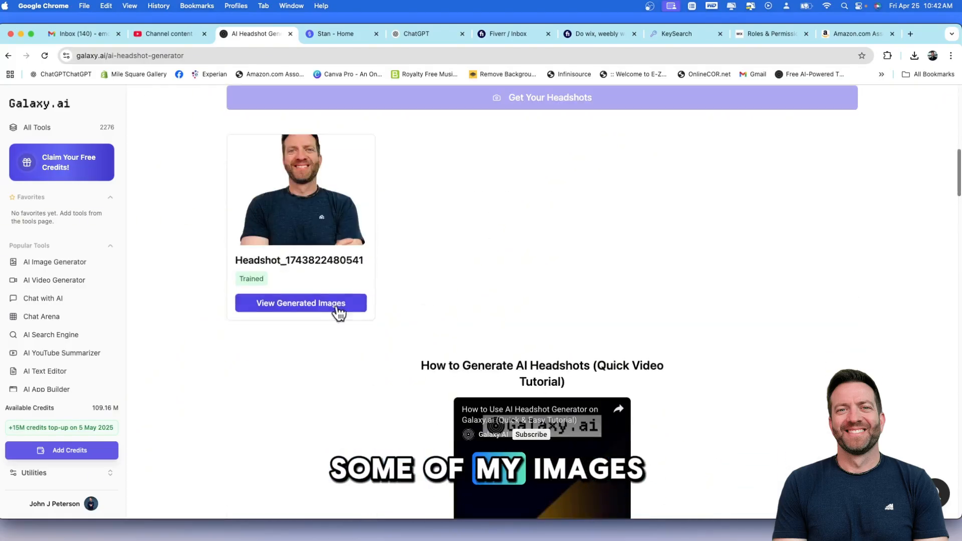
click(301, 303)
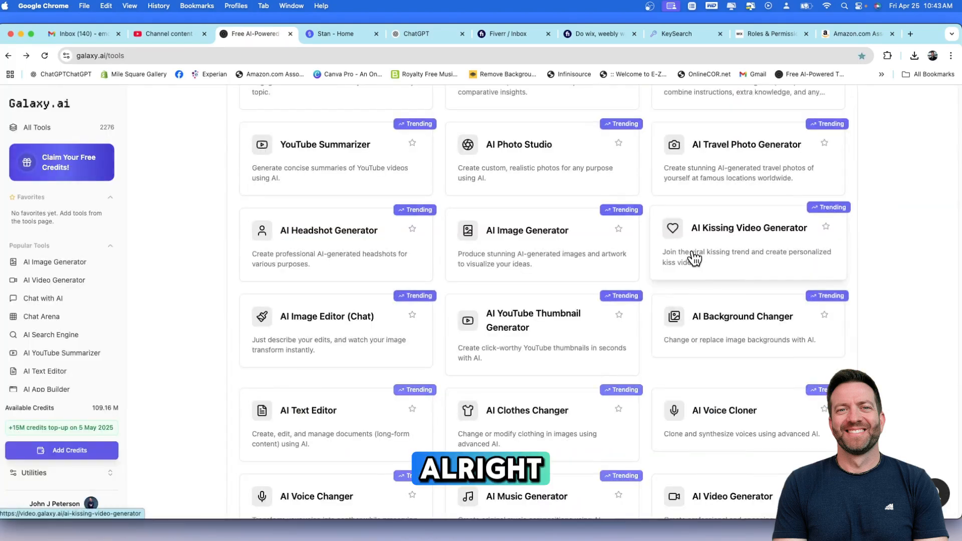
mouse_move(628, 242)
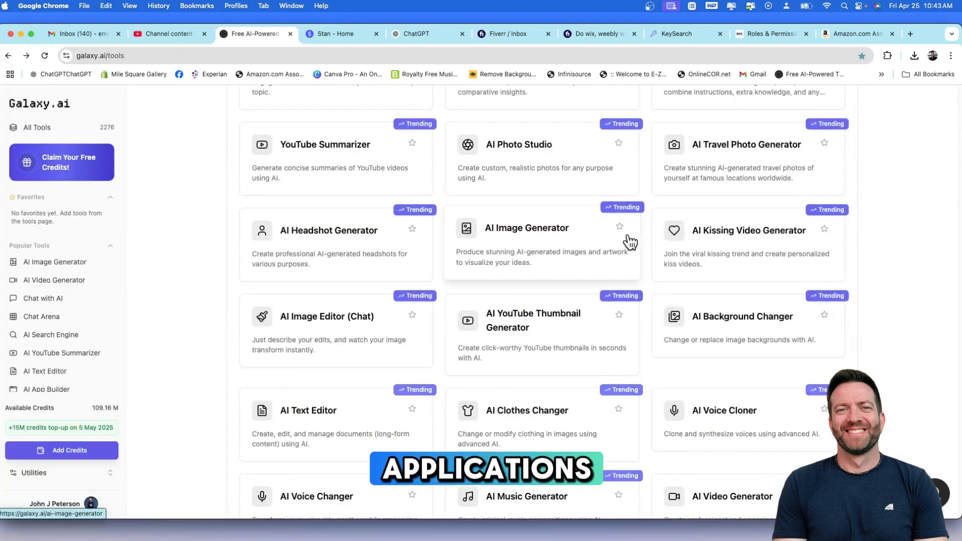
mouse_move(764, 245)
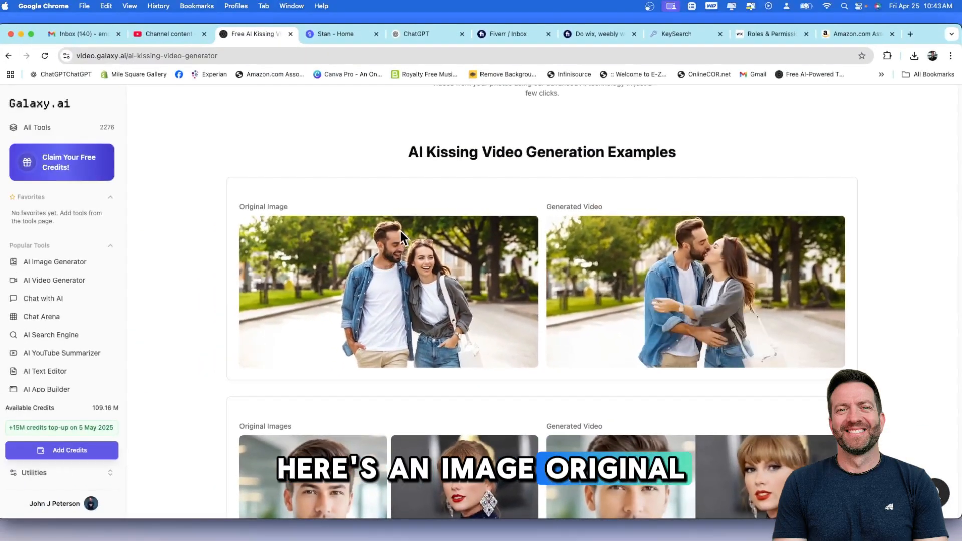
scroll(down, 3)
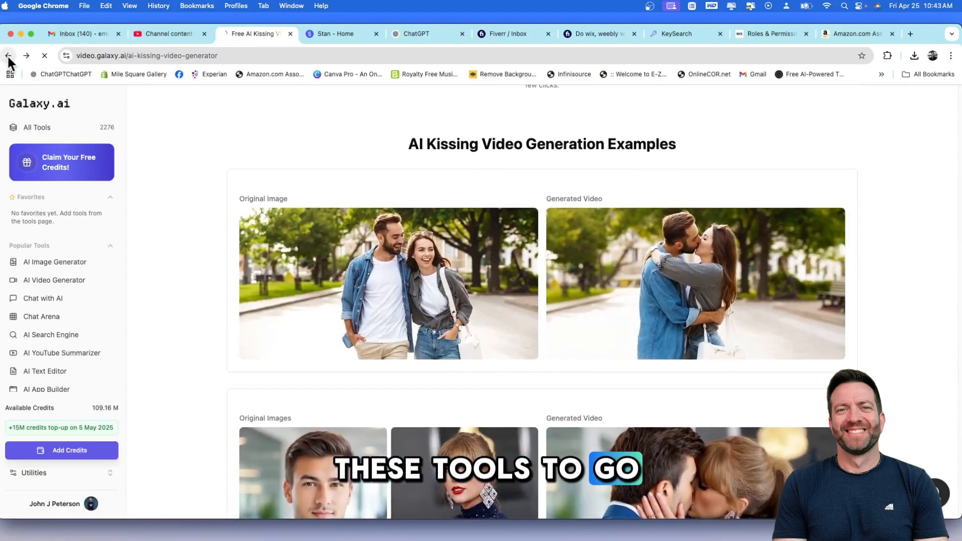
click(9, 56)
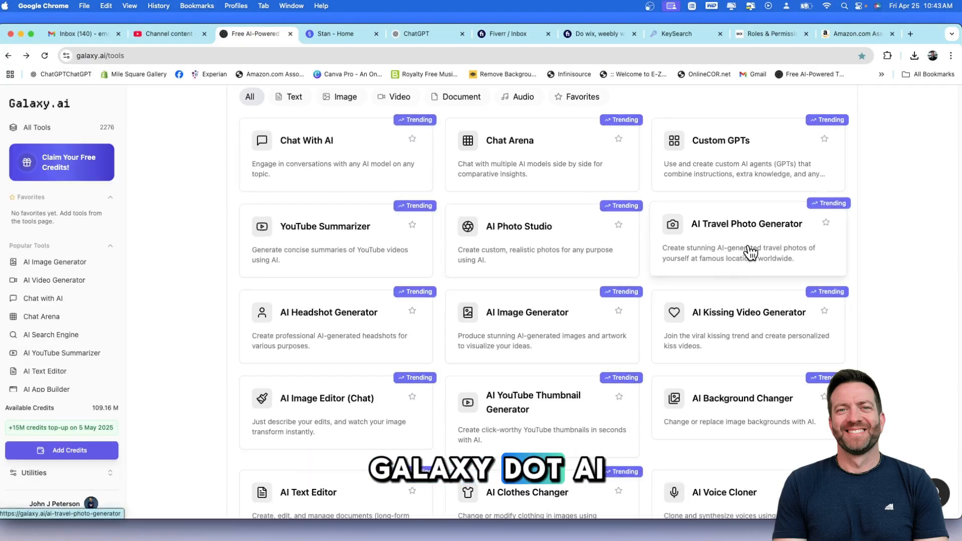
mouse_move(794, 322)
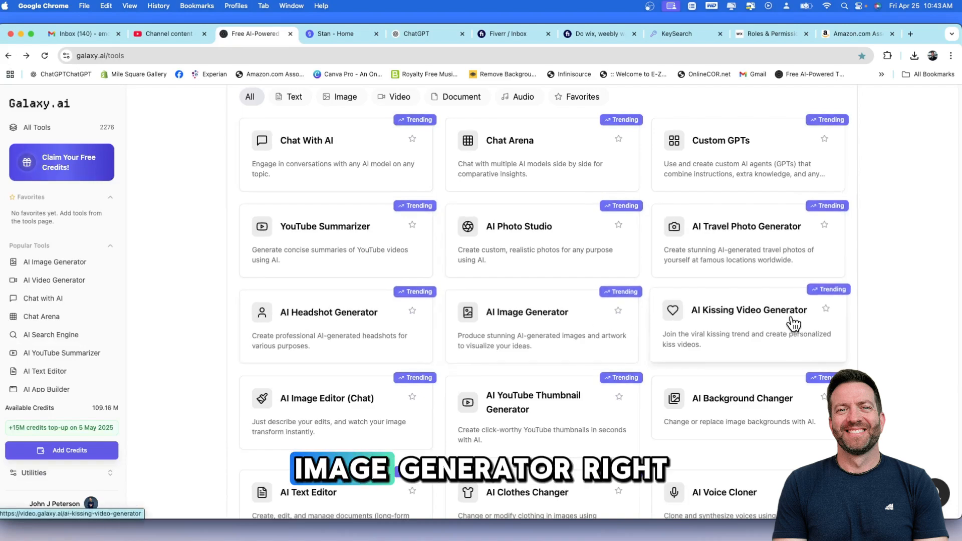
Open the AI Image Generator and browse its Model dropdown without changing the selection.
click(527, 313)
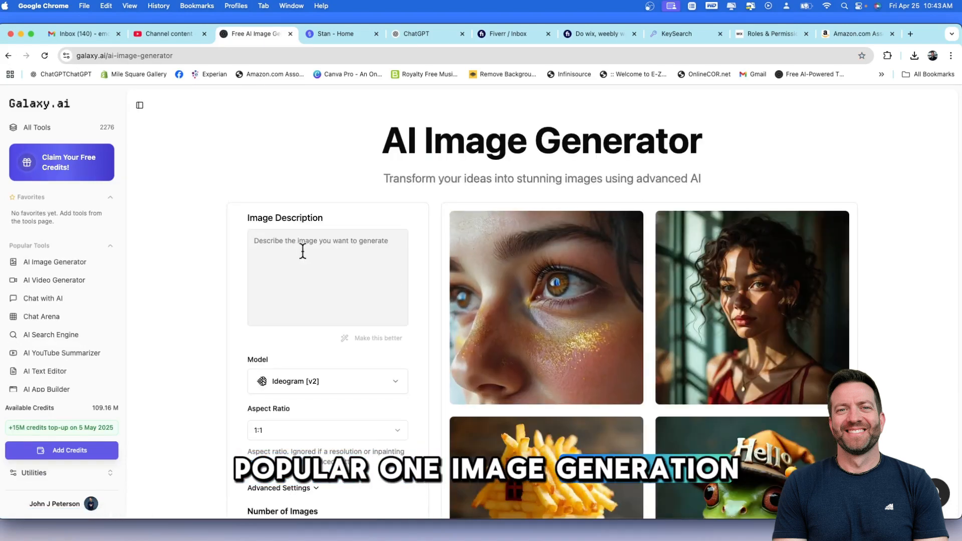
click(326, 381)
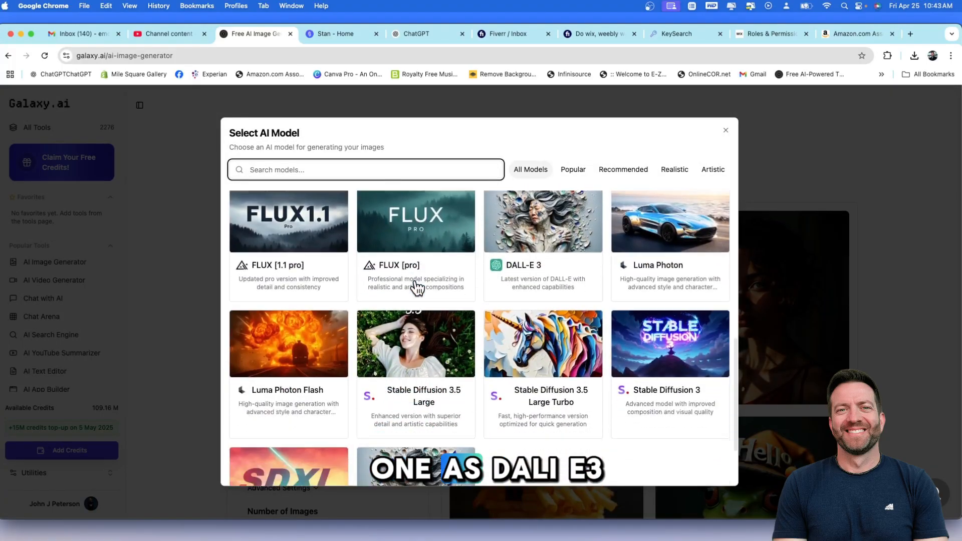
scroll(down, 3)
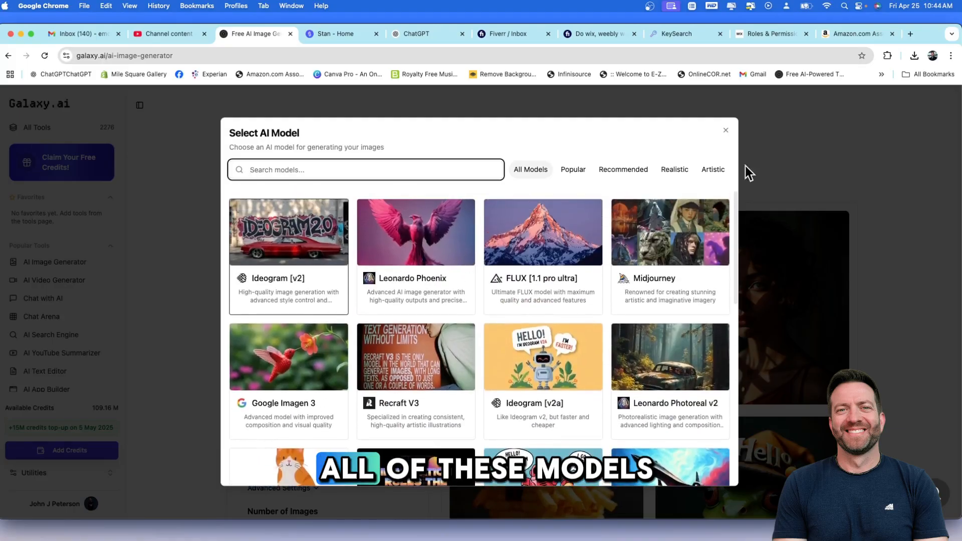
click(726, 130)
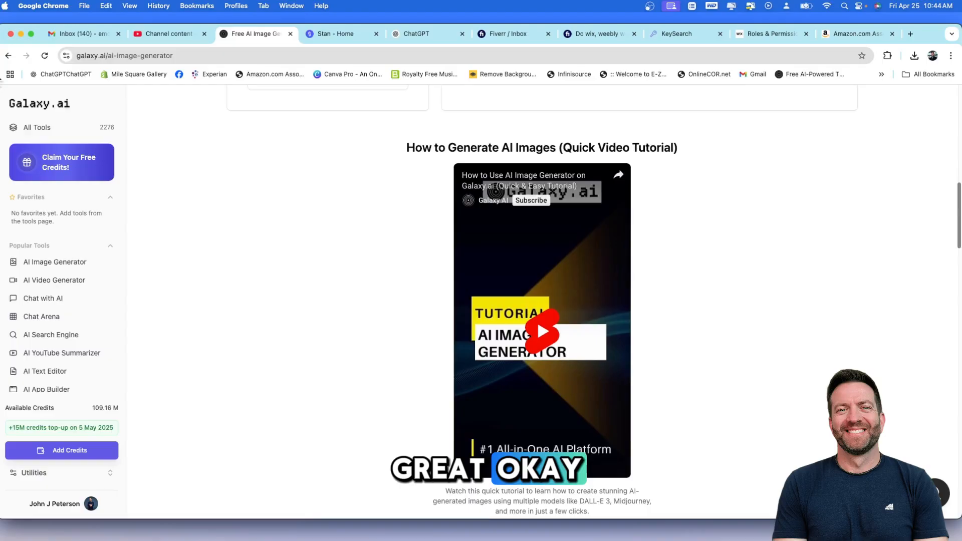
Return to the All Tools catalog and browse down to the AI Voice Cloner card.
click(36, 127)
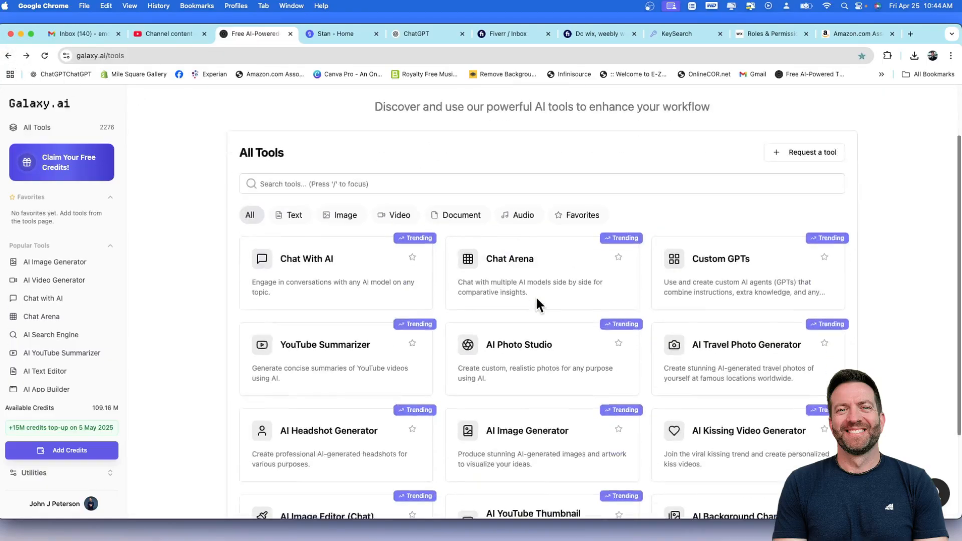
scroll(down, 3)
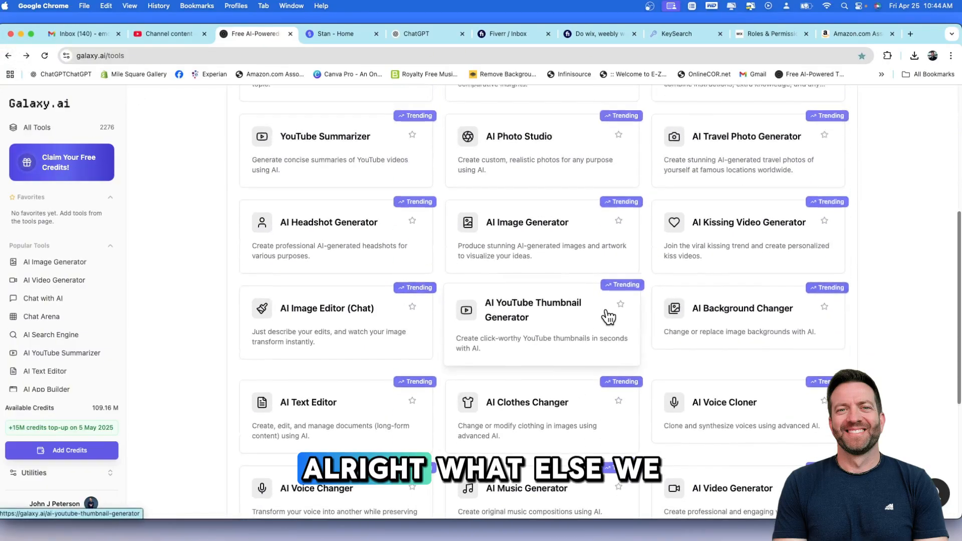
scroll(down, 3)
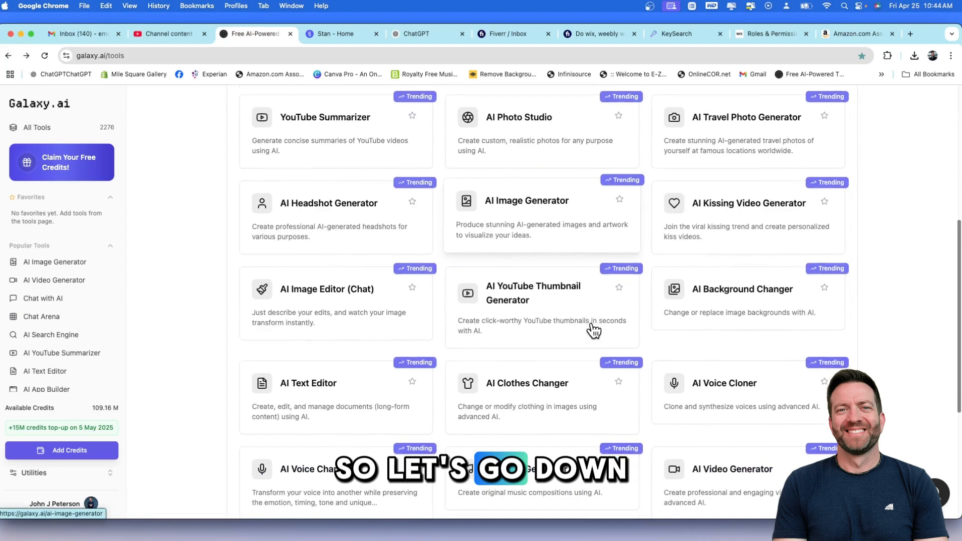
scroll(down, 3)
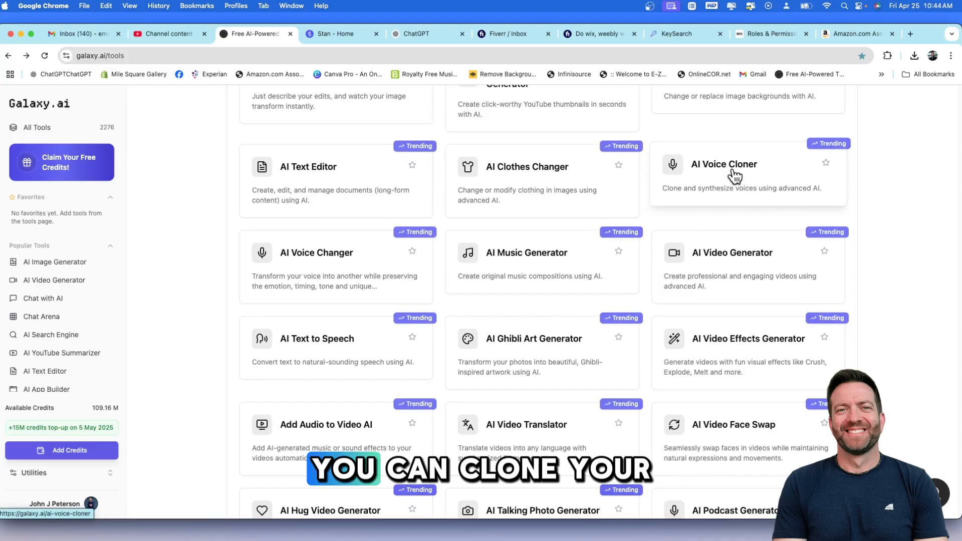
Take a brief look through the AI Voice Cloner tool page.
click(724, 163)
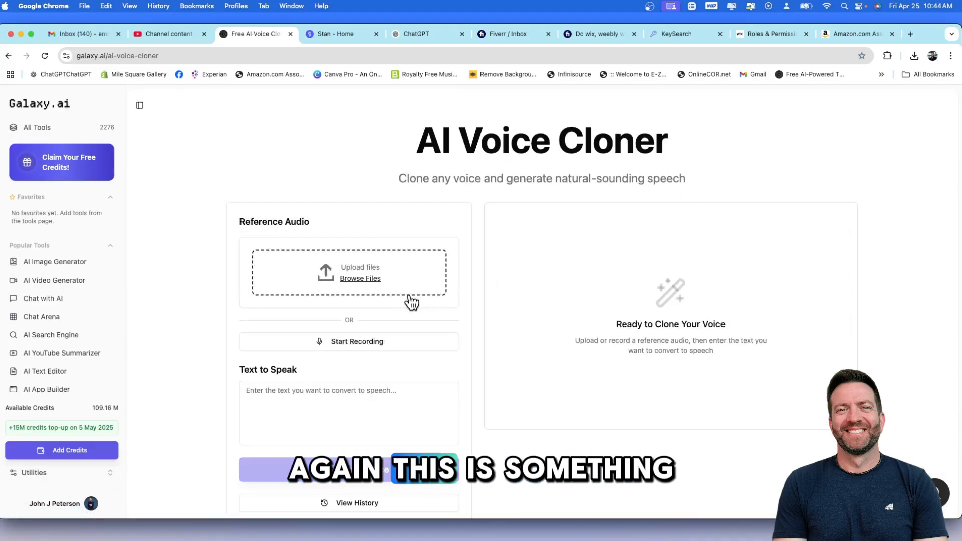
scroll(down, 3)
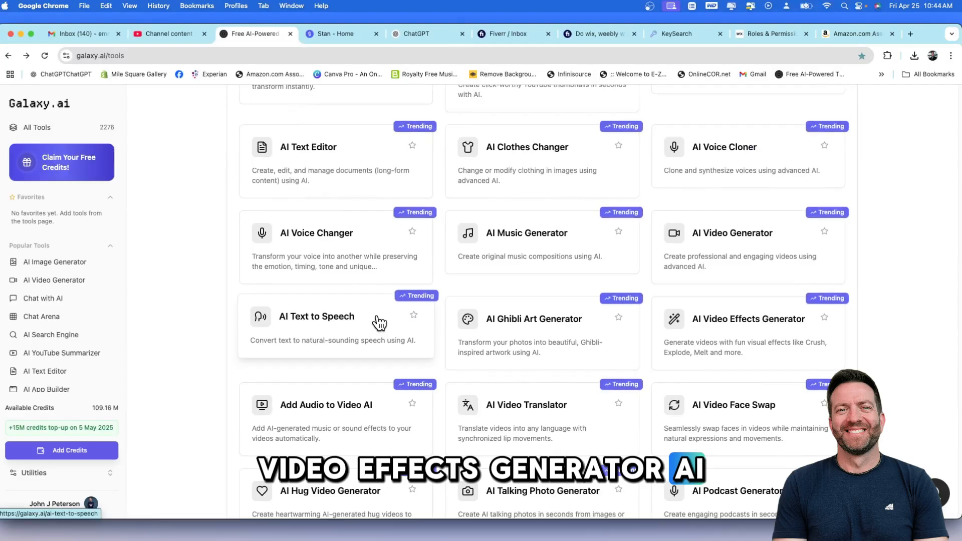
scroll(down, 3)
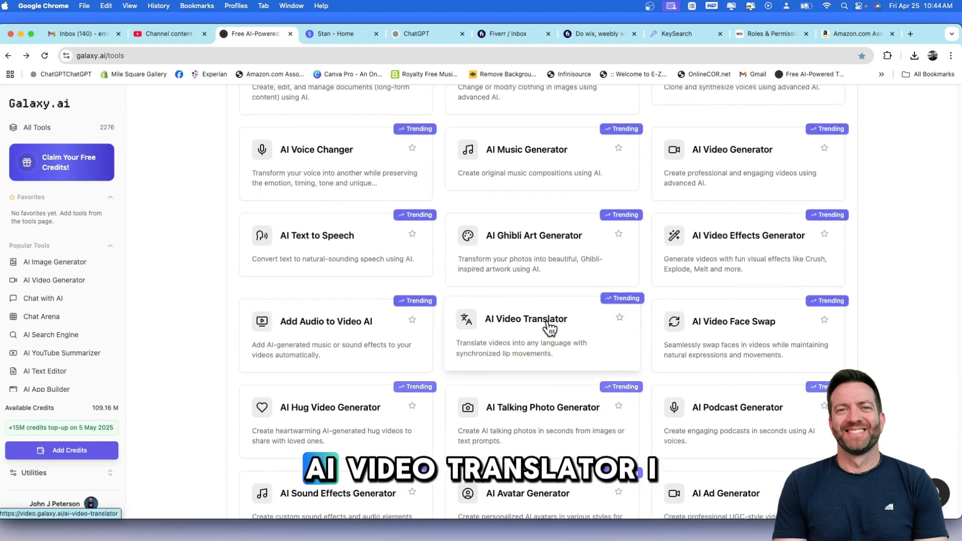
Open the AI Video Translator and review its upload and translation settings.
click(524, 319)
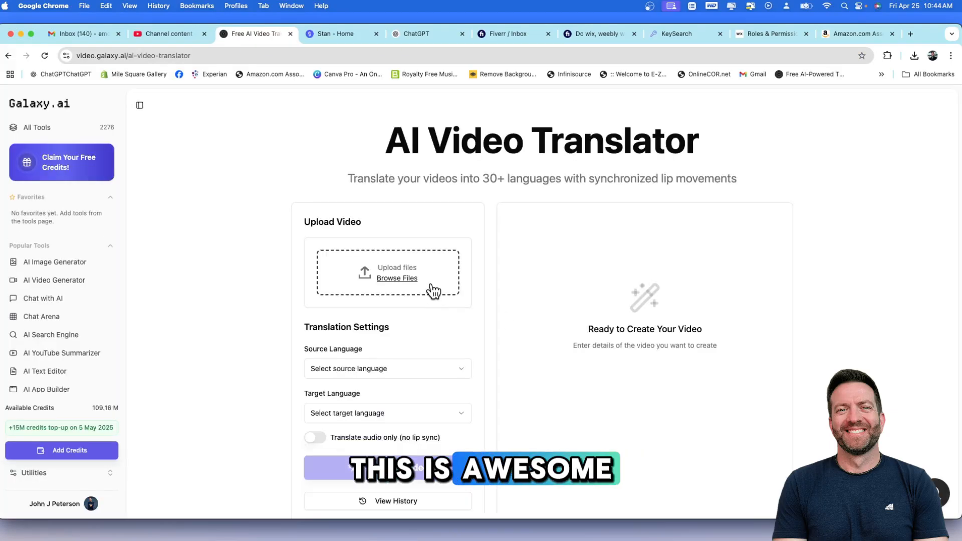
scroll(down, 3)
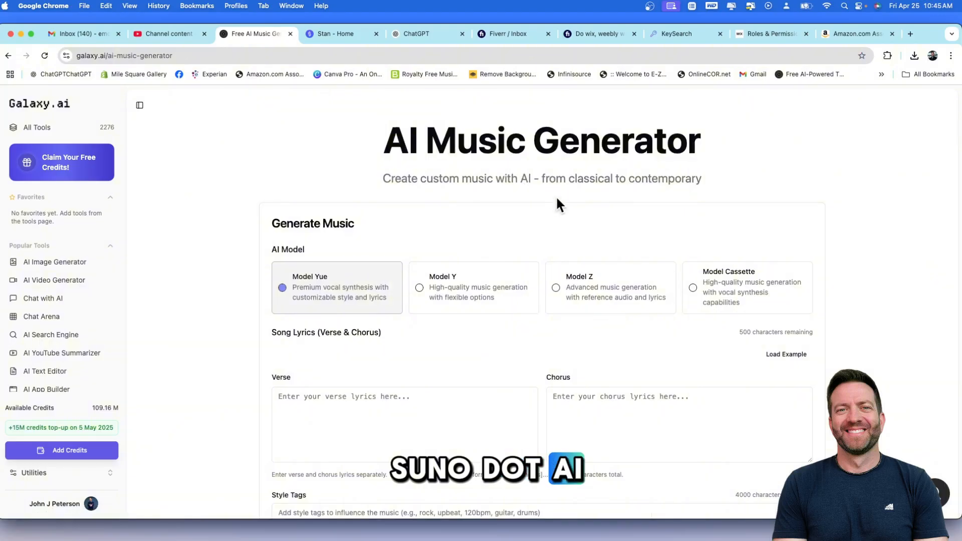
Go to Recent Generations in the AI Music Generator and play Whispers of Evening.
scroll(down, 3)
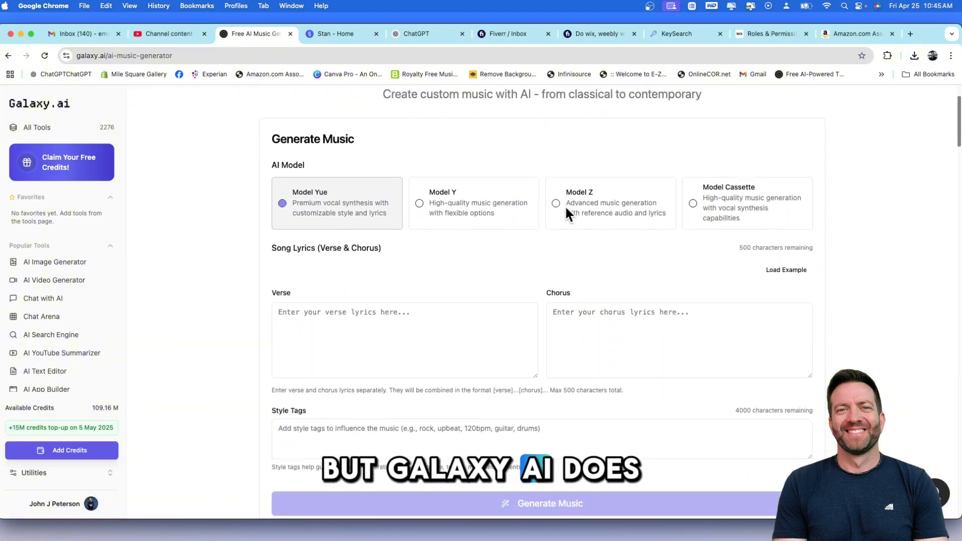
scroll(down, 3)
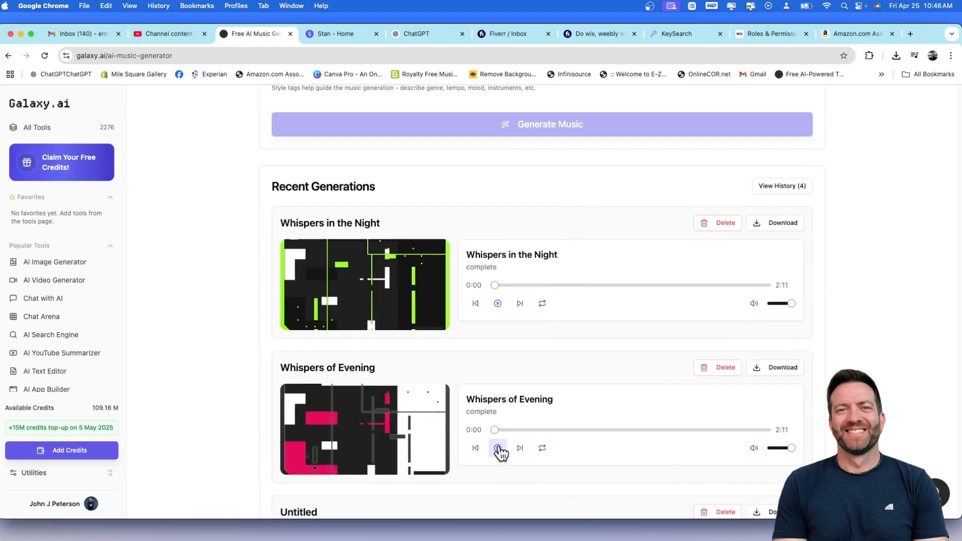
click(499, 448)
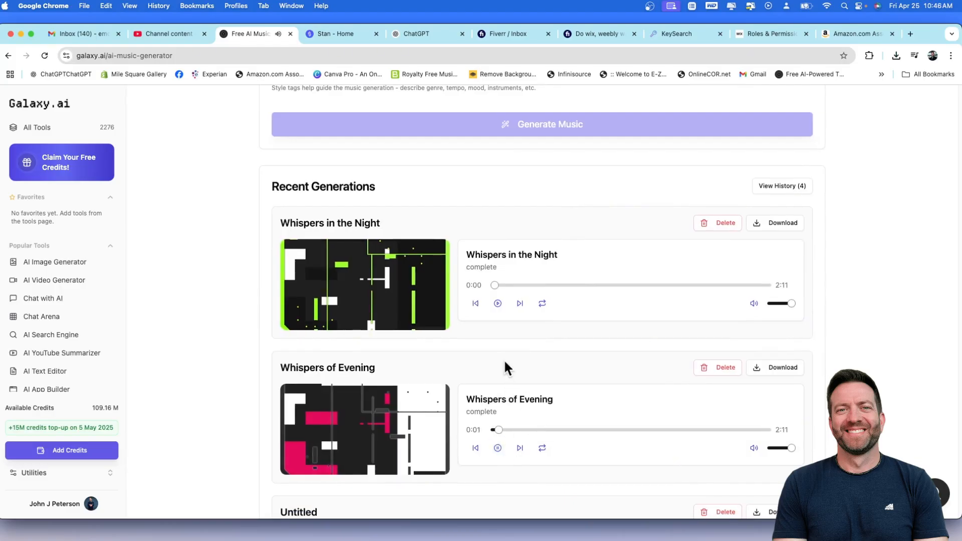
click(498, 302)
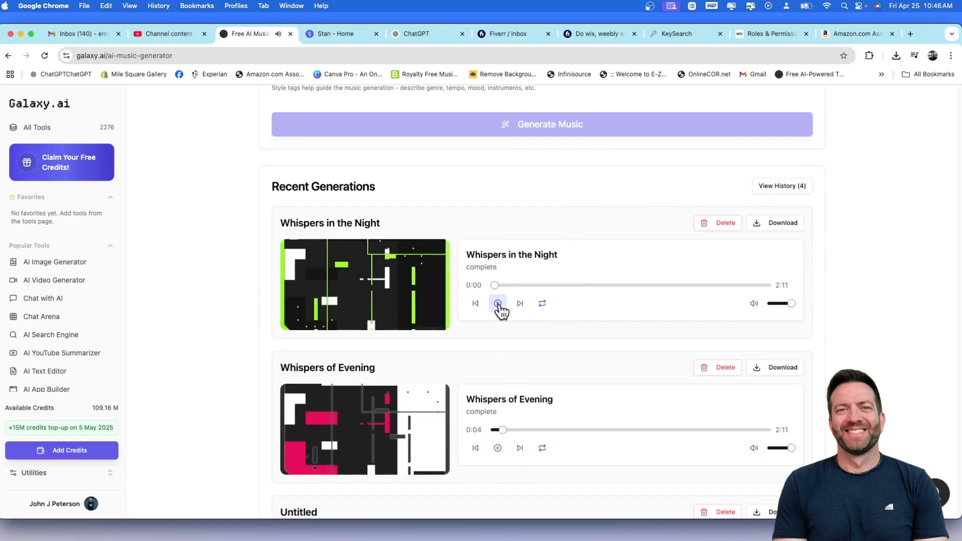
Switch to Whispers in the Night, play it briefly, then stop playback.
click(498, 448)
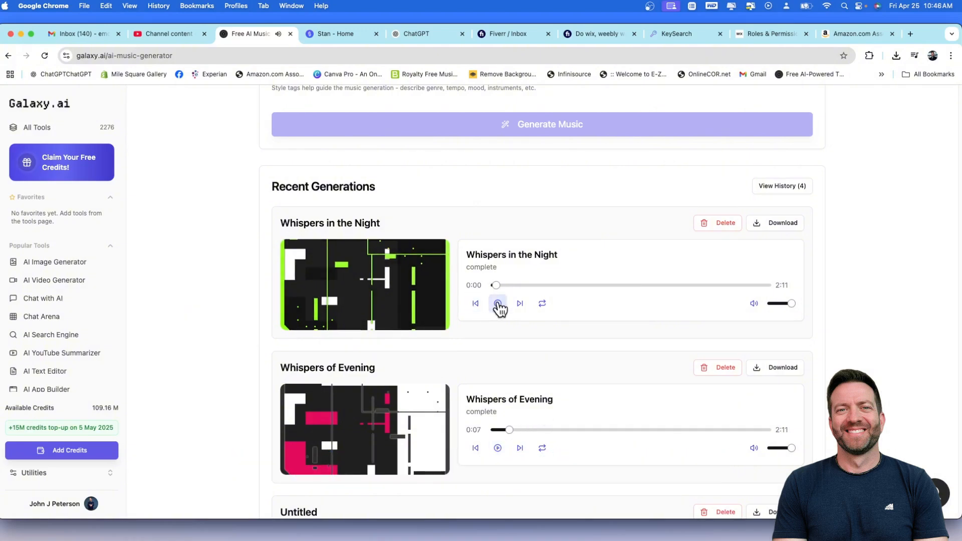
click(498, 303)
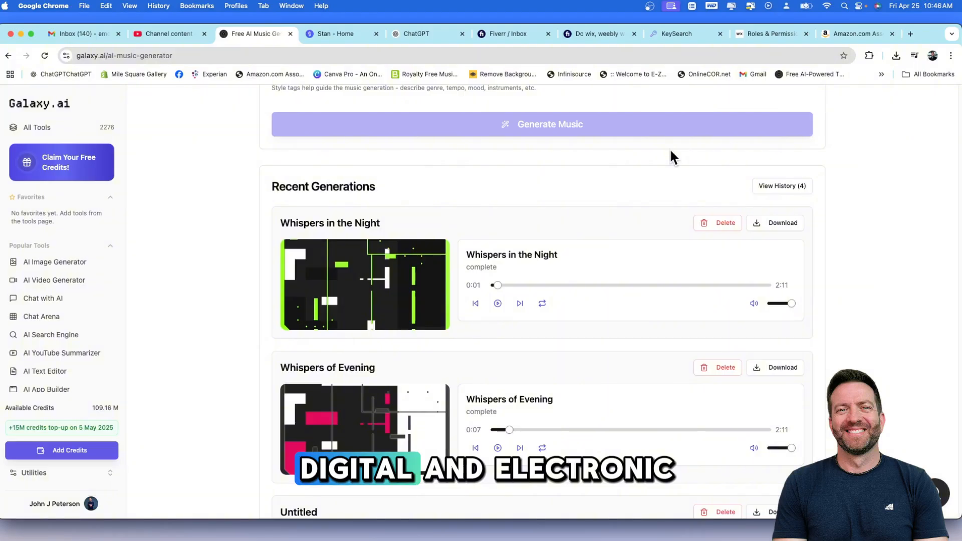
mouse_move(558, 350)
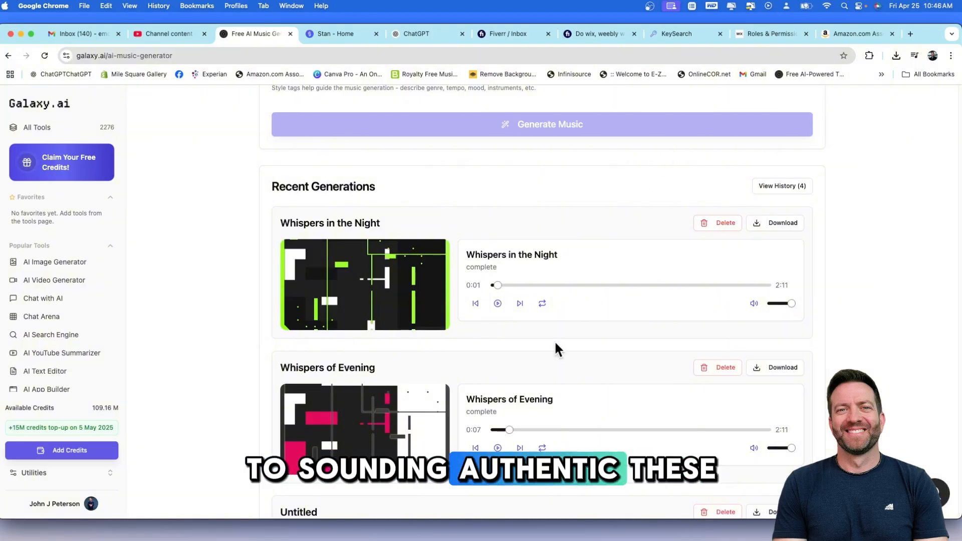
click(498, 448)
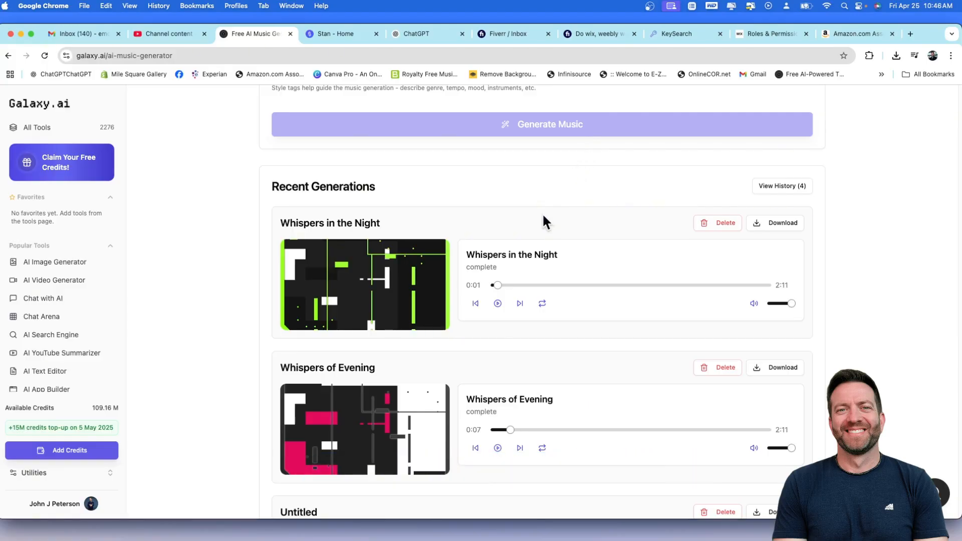
scroll(down, 3)
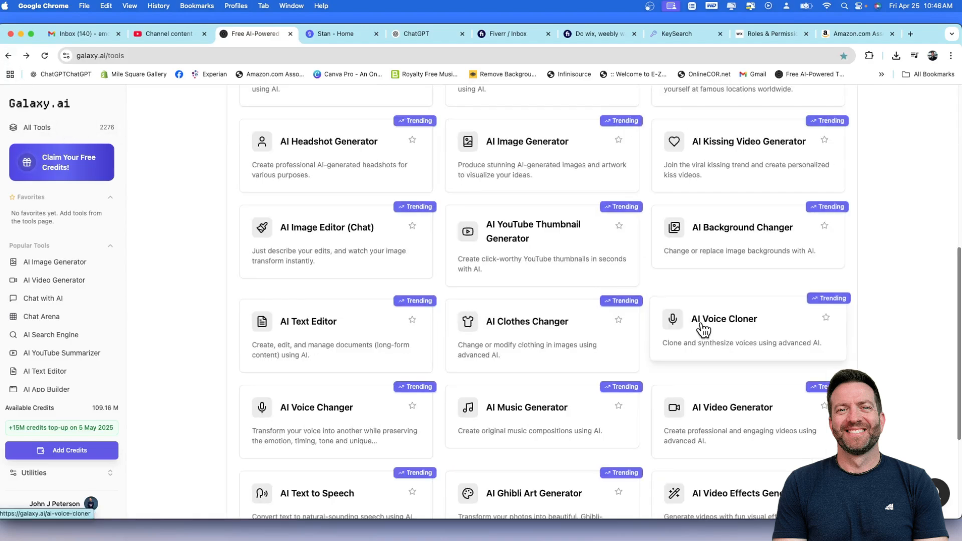
mouse_move(534, 325)
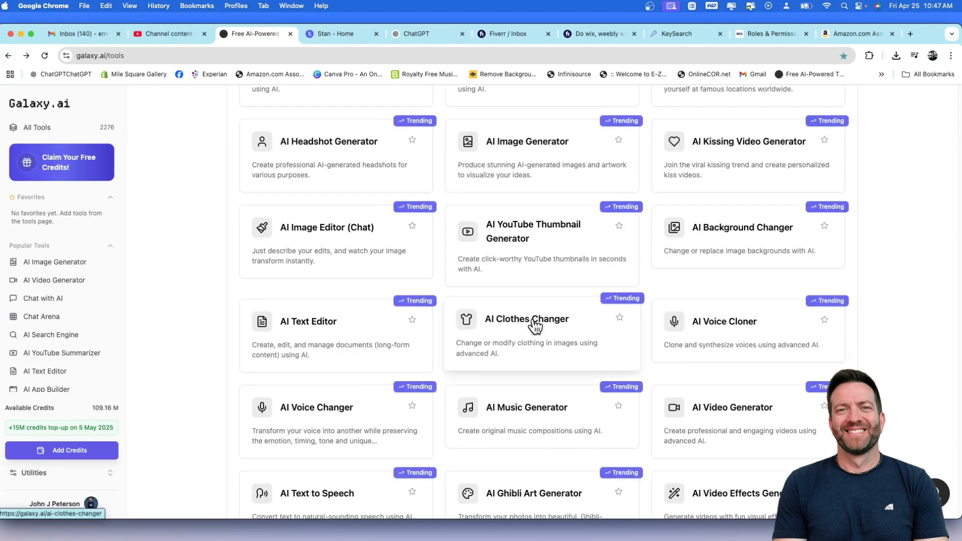
Open the AI Clothes Changer and browse down to its Example Try-Ons section.
click(526, 319)
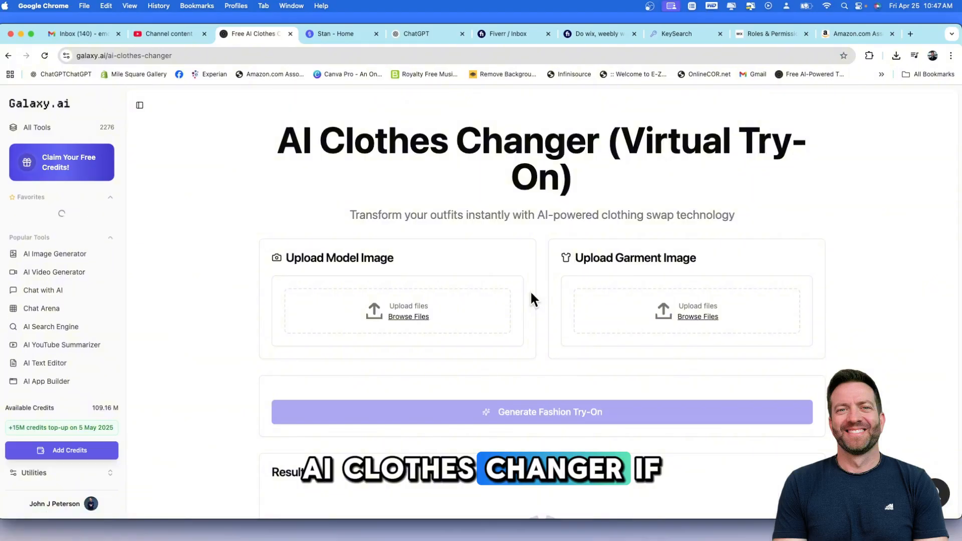
scroll(down, 3)
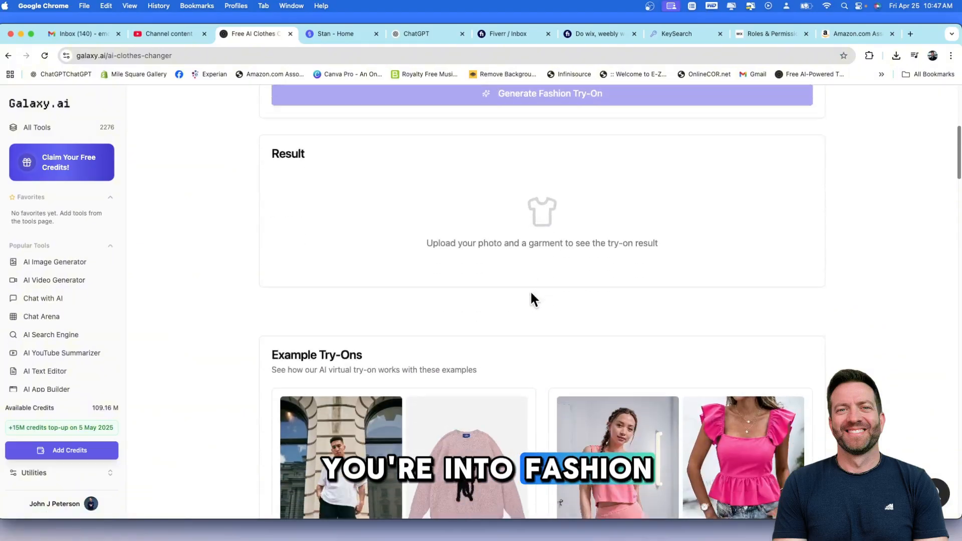
scroll(down, 3)
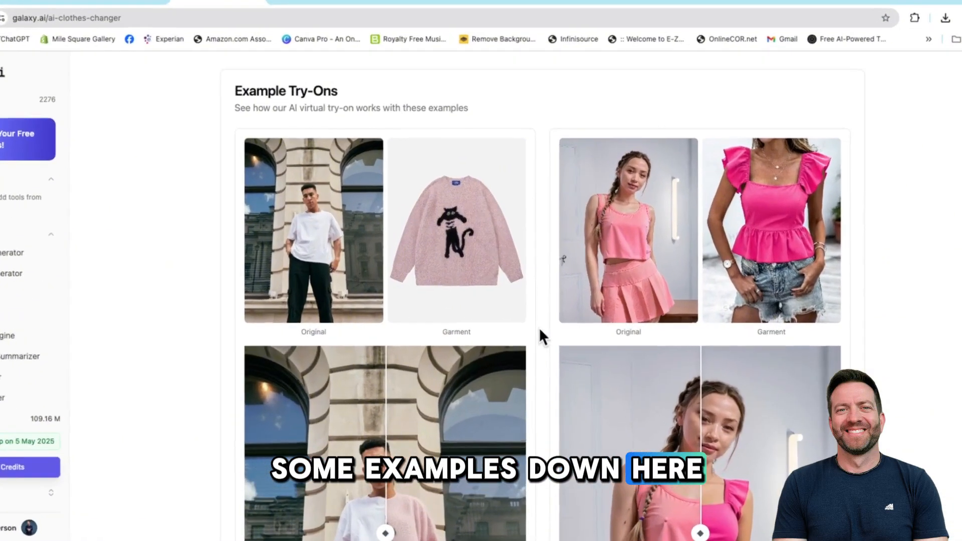
scroll(down, 3)
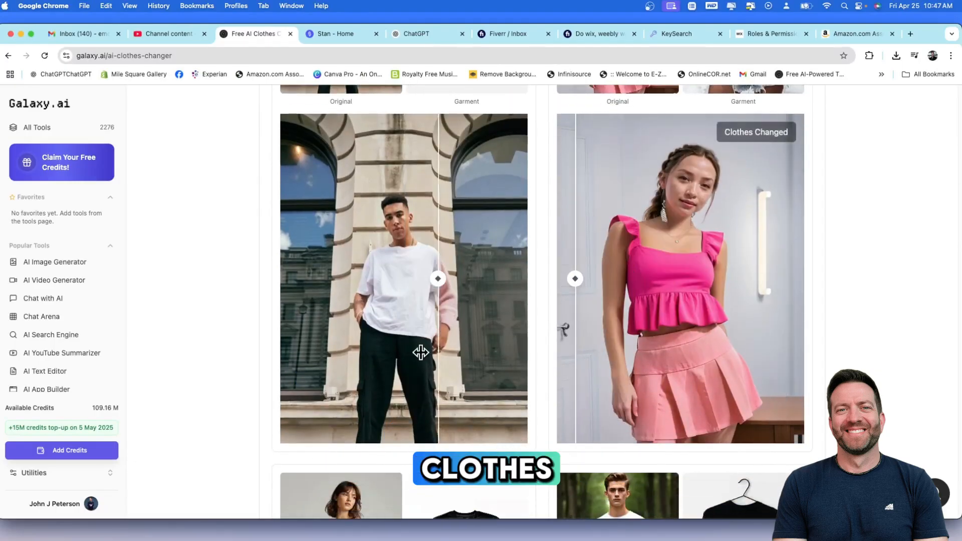
scroll(down, 3)
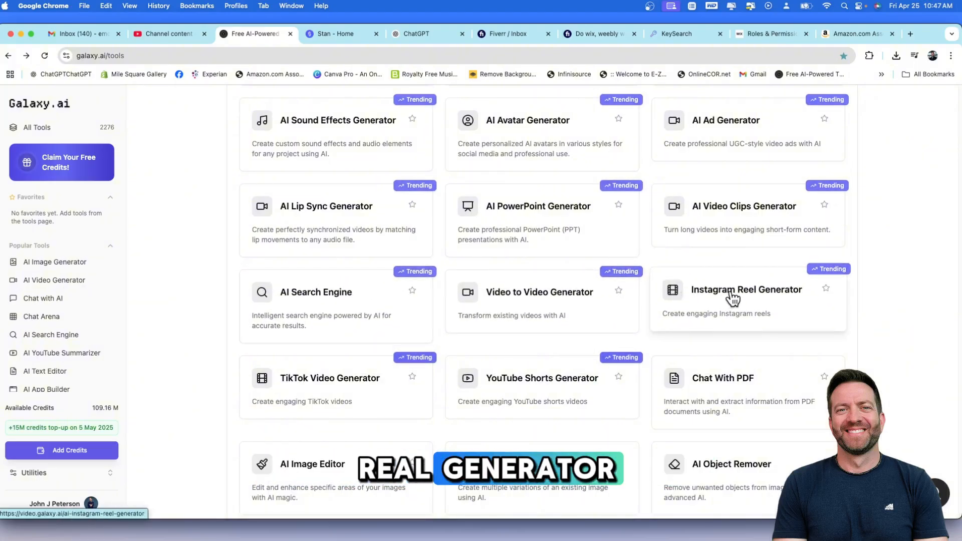
Open the Instagram Reel Generator page and scroll through its sections down to the examples.
click(746, 289)
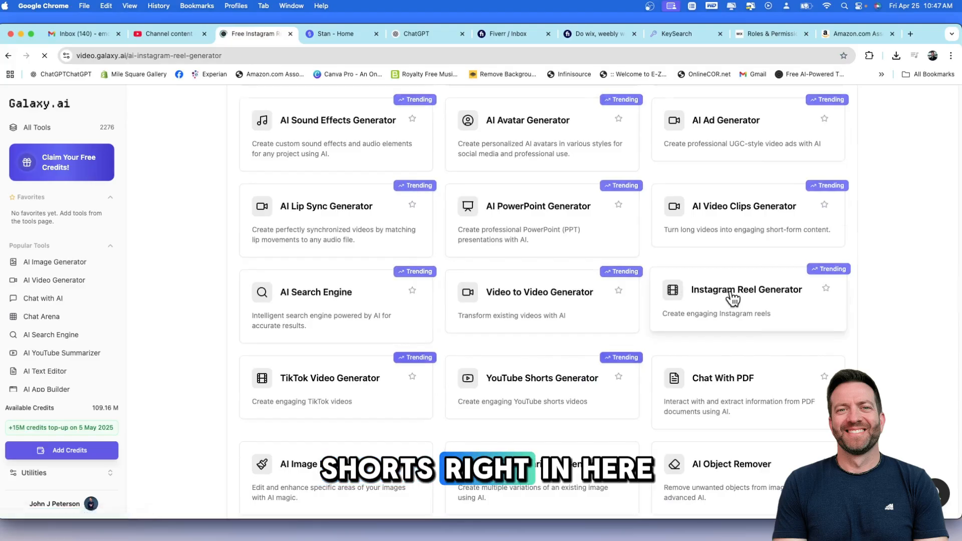
click(746, 289)
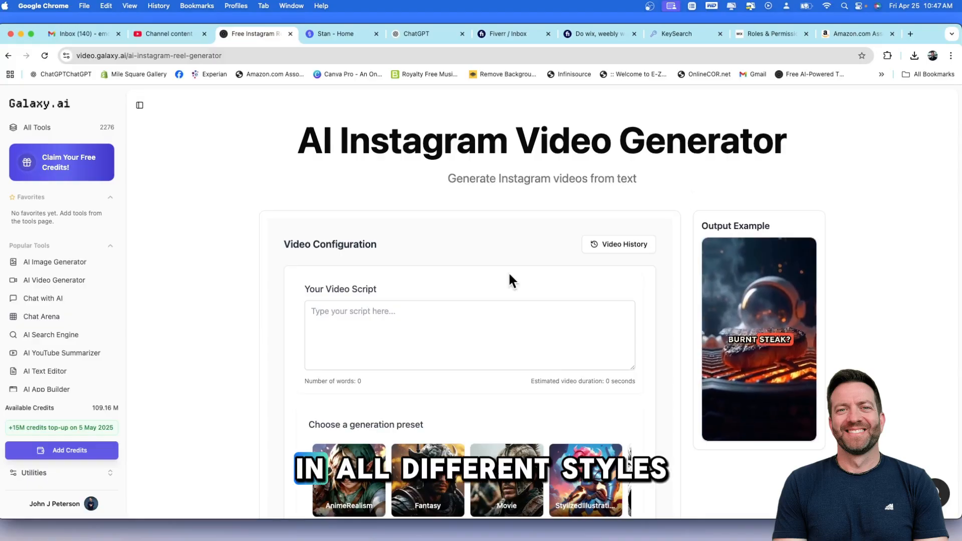
scroll(down, 3)
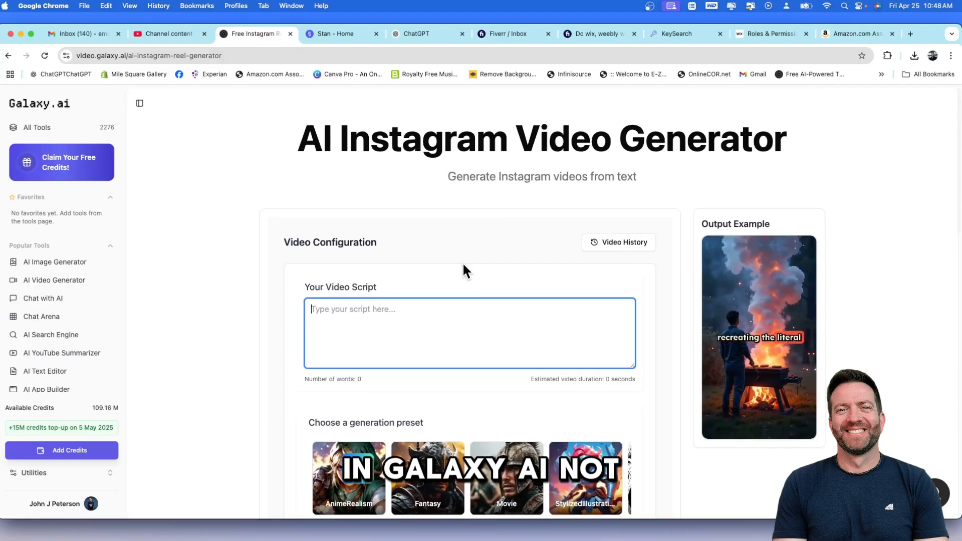
scroll(down, 3)
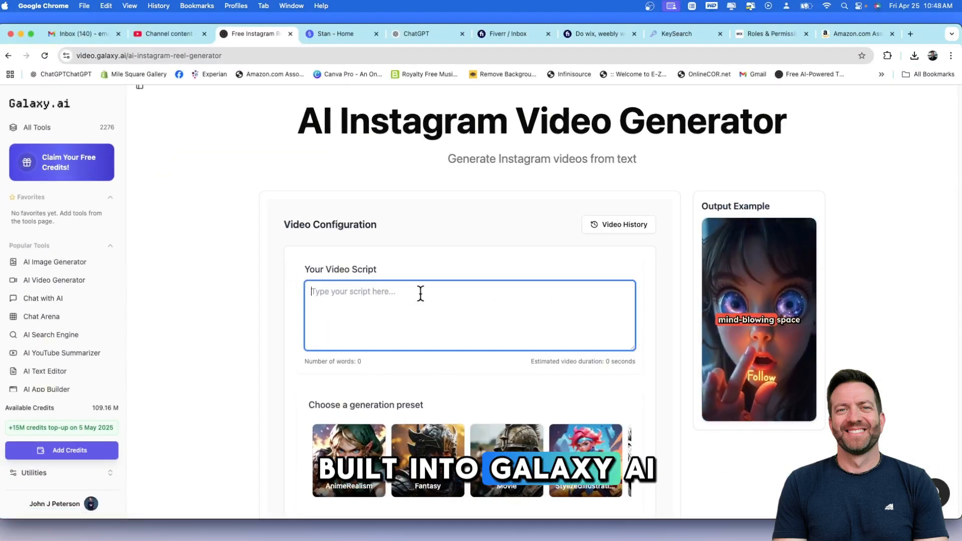
scroll(down, 3)
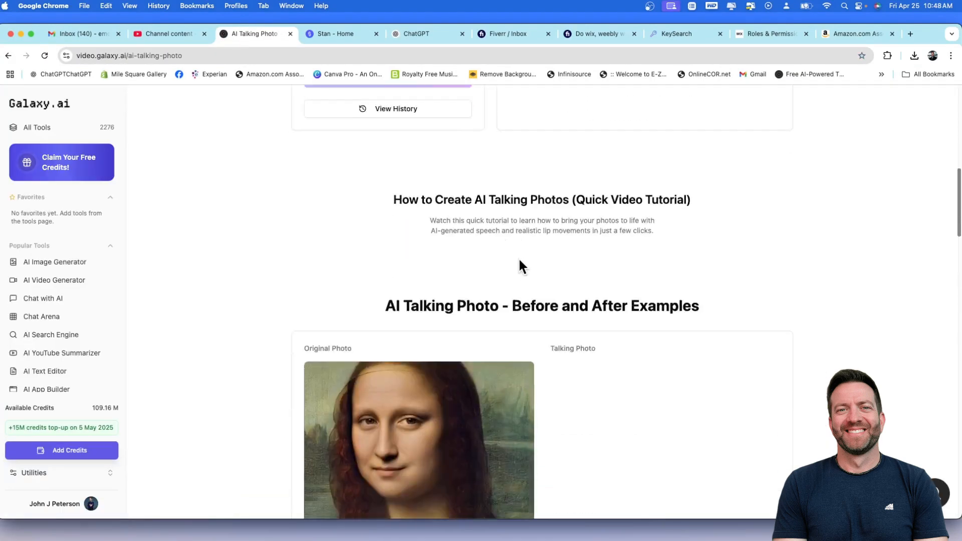
Scroll the AI Talking Photo page down to its Before and After Examples section.
scroll(down, 3)
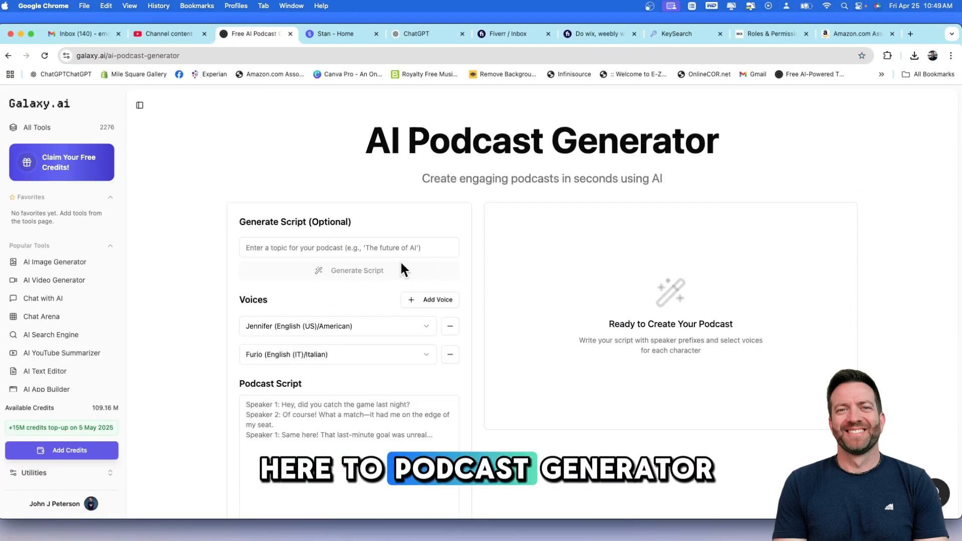
Scroll to the Podcast Generator examples and play the Sports Commentary Discussion sample audio.
scroll(down, 3)
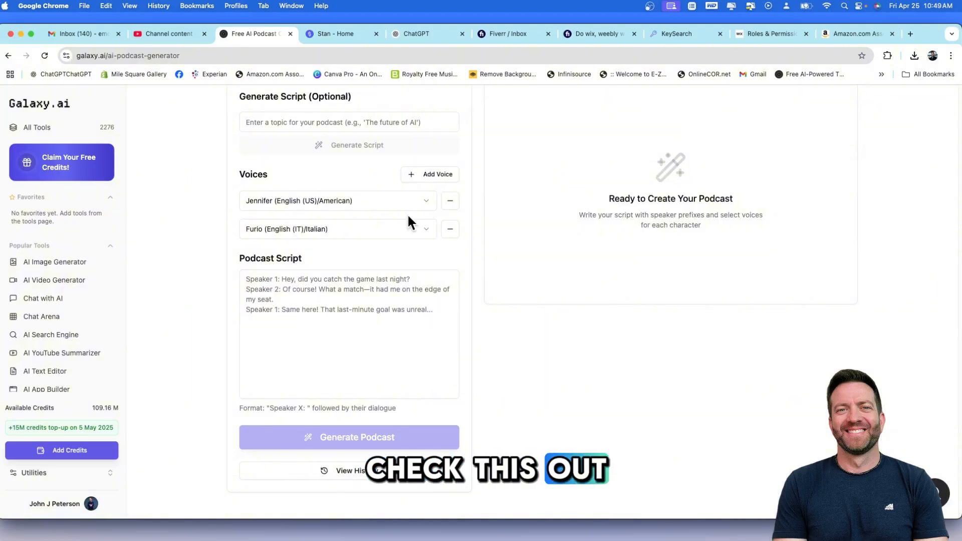
scroll(down, 3)
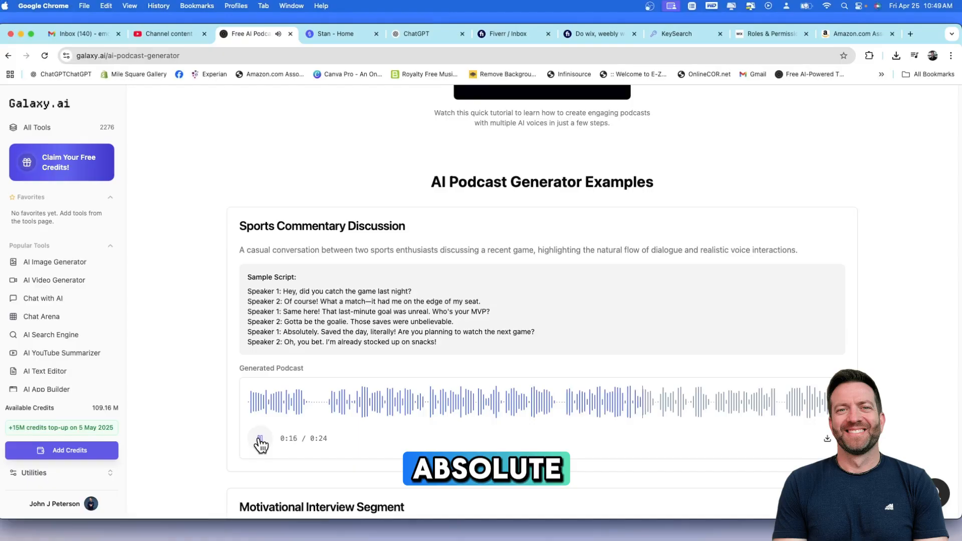
click(260, 440)
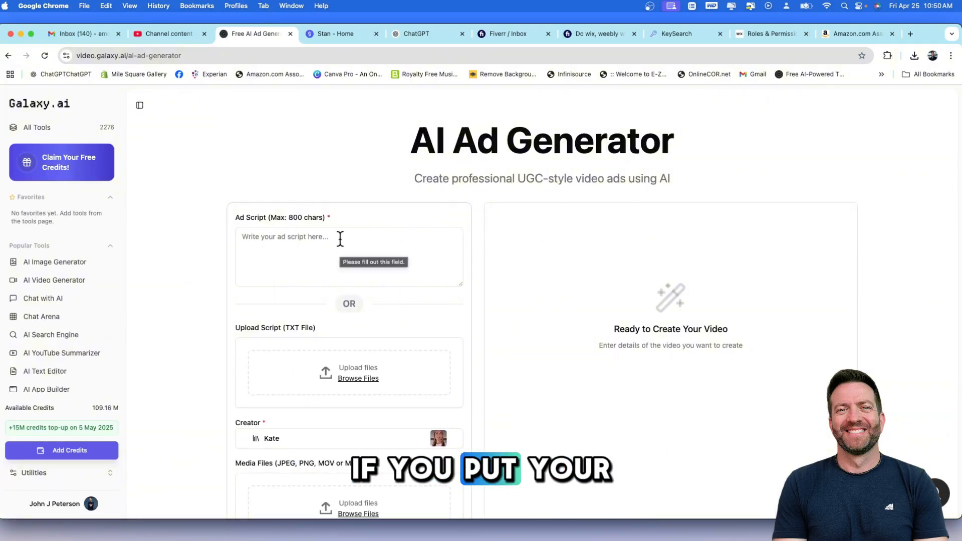
Scroll through the AI Ad Generator's script, creator, media and resolution fields.
scroll(down, 3)
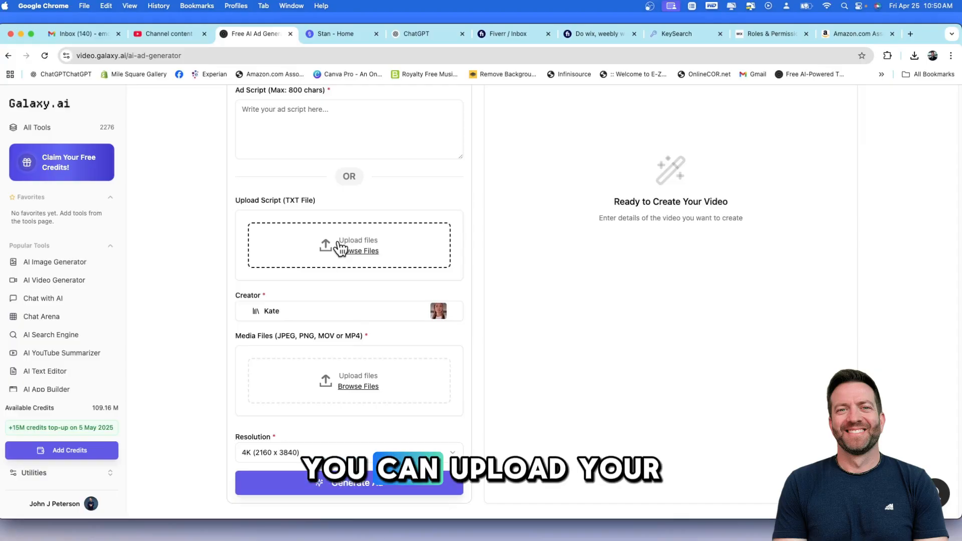
scroll(down, 3)
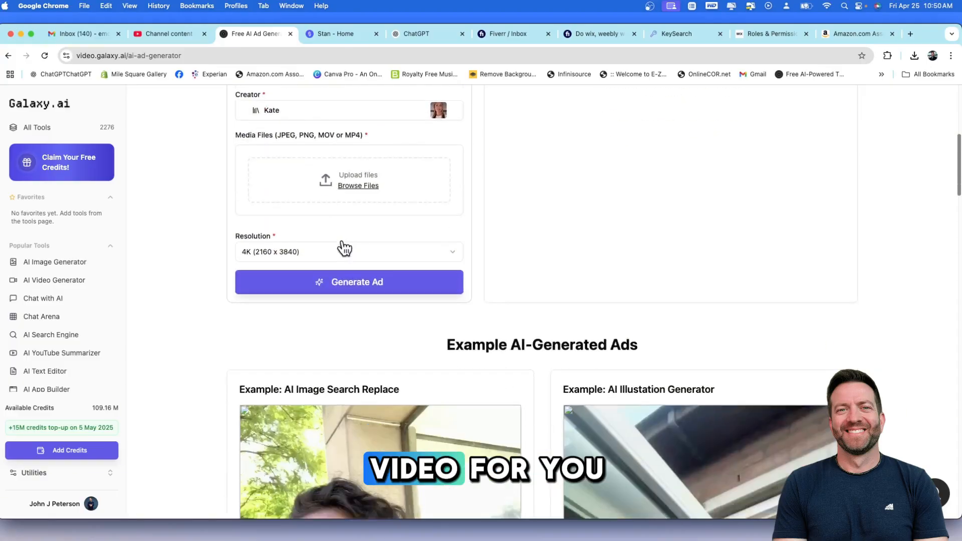
scroll(down, 3)
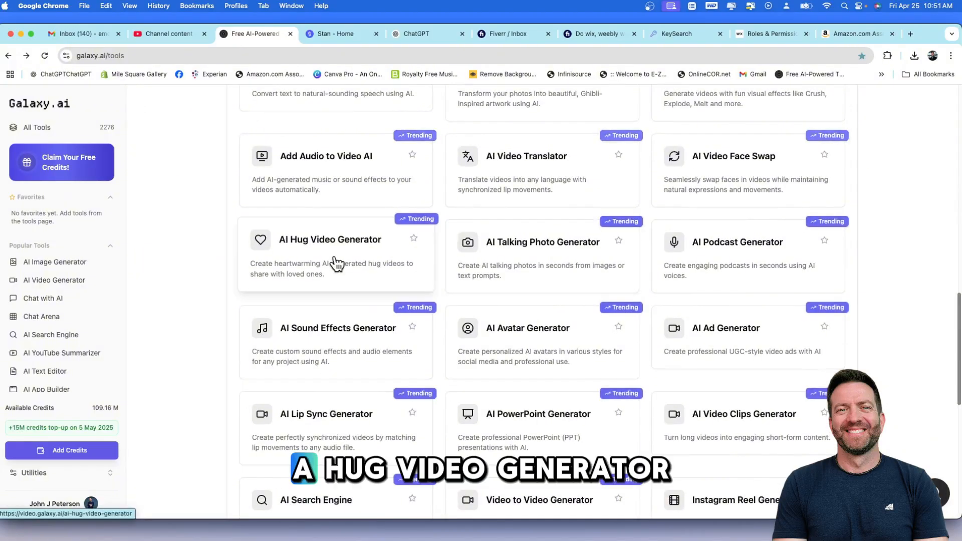
click(330, 240)
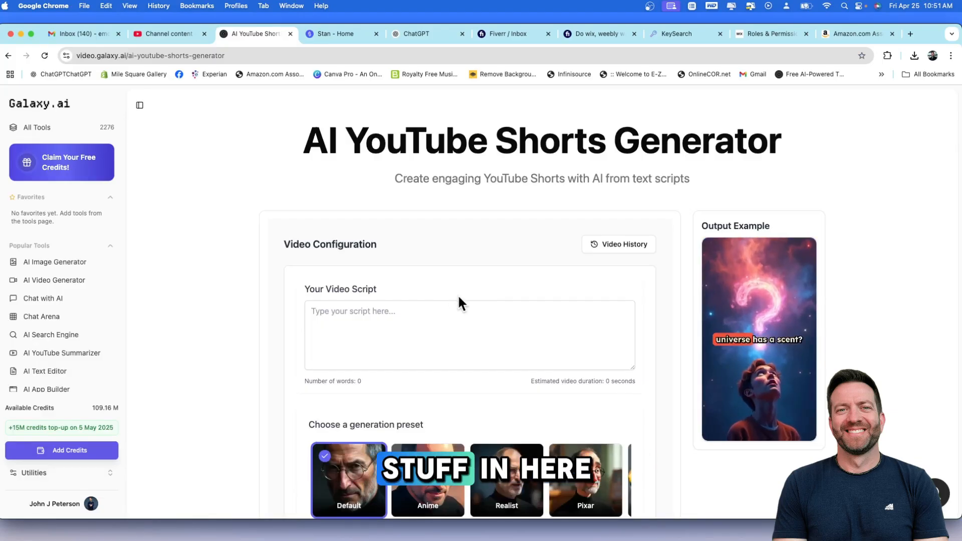
scroll(down, 3)
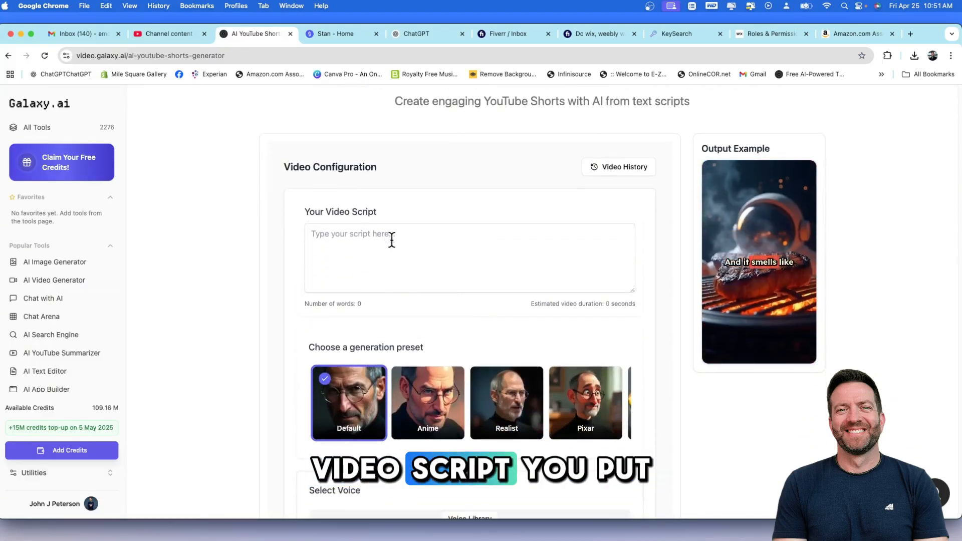
scroll(down, 3)
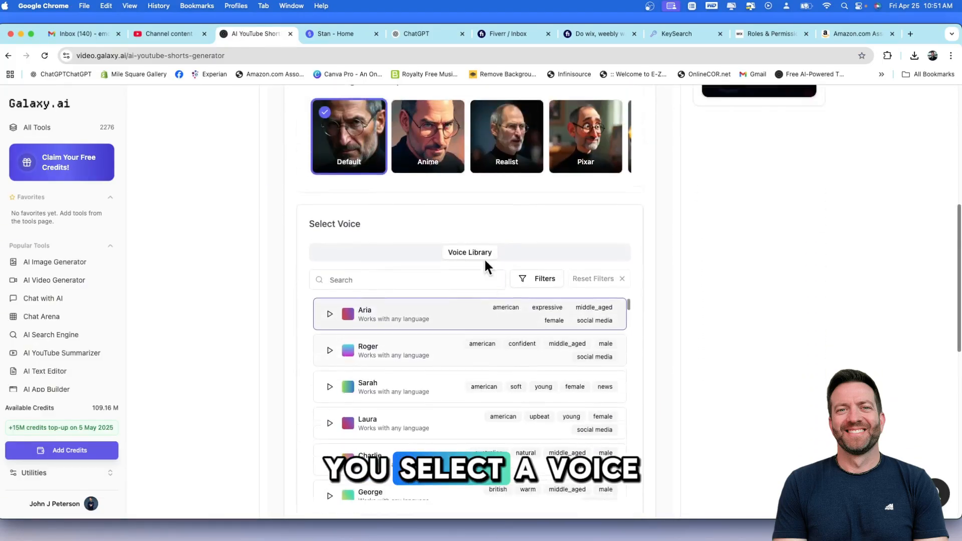
scroll(down, 3)
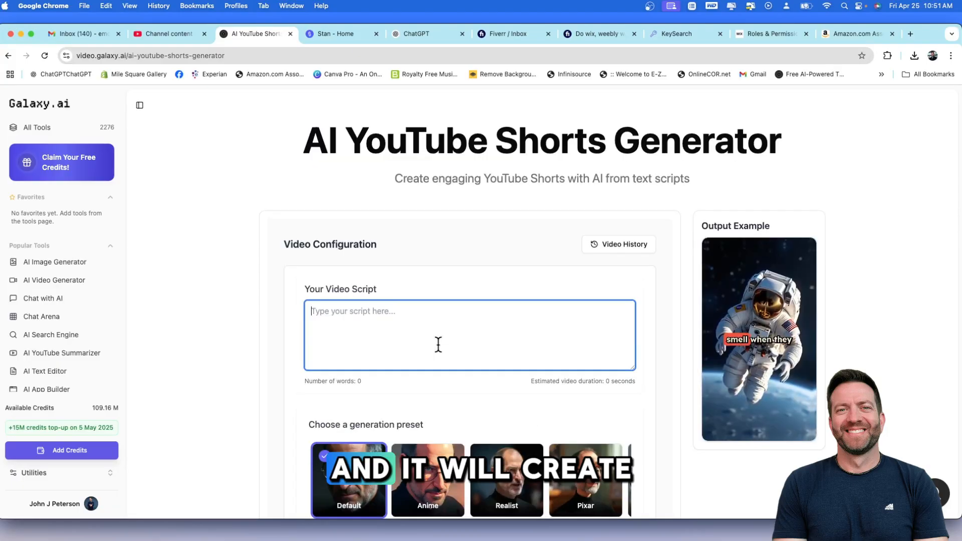
scroll(down, 3)
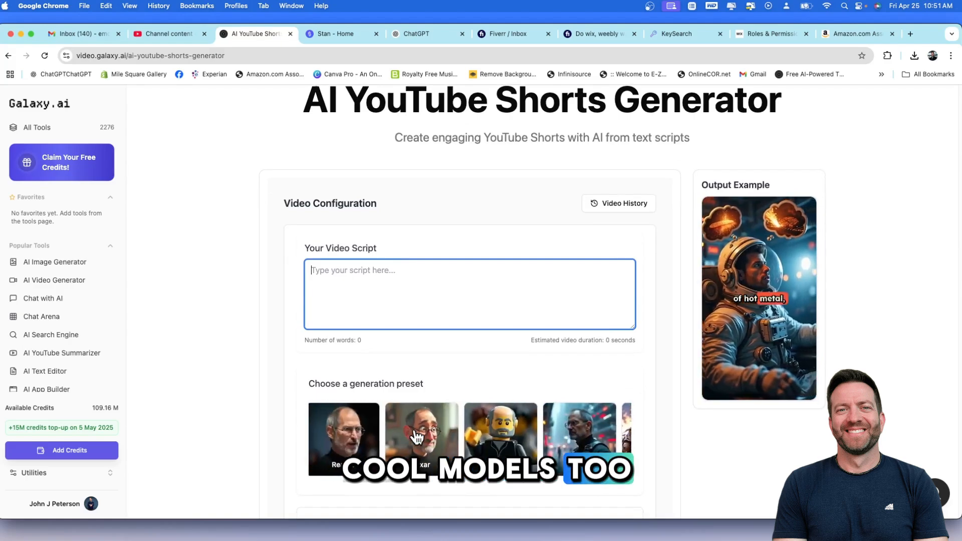
scroll(down, 3)
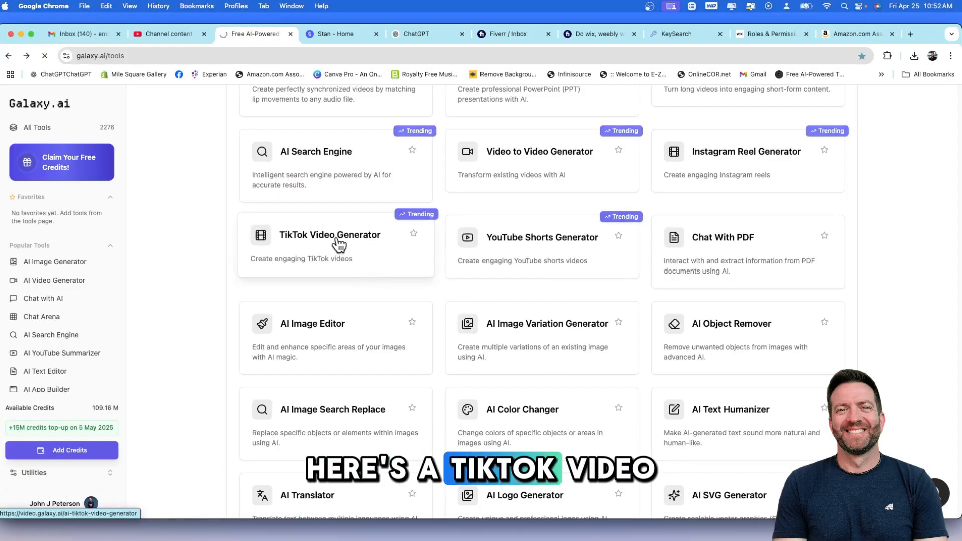
click(330, 235)
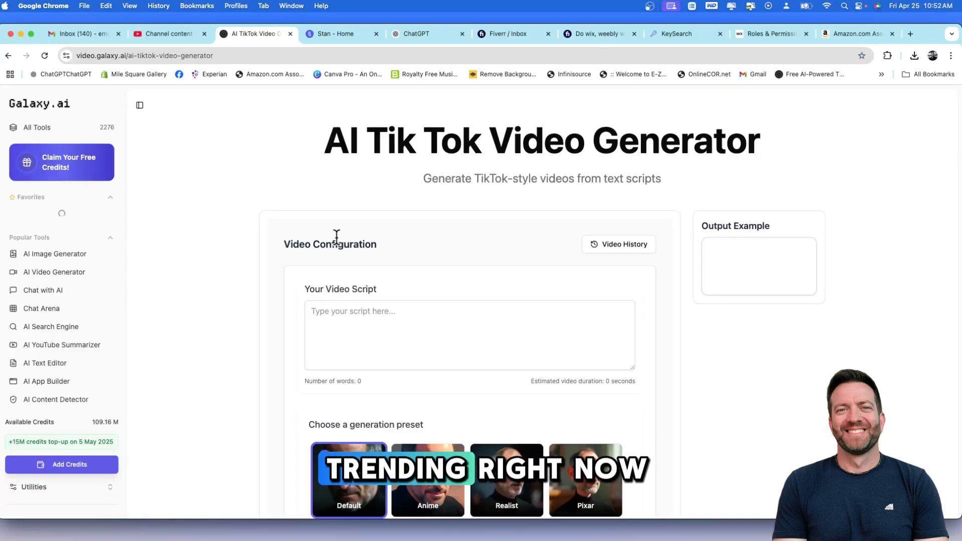
scroll(down, 3)
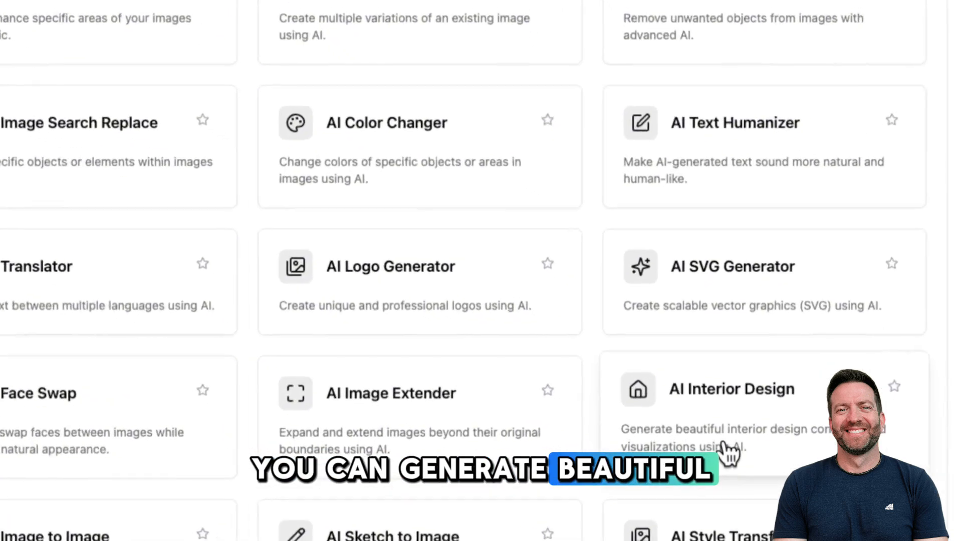
Open AI Interior Design and scroll through its room upload, design styles and redesign examples.
click(732, 389)
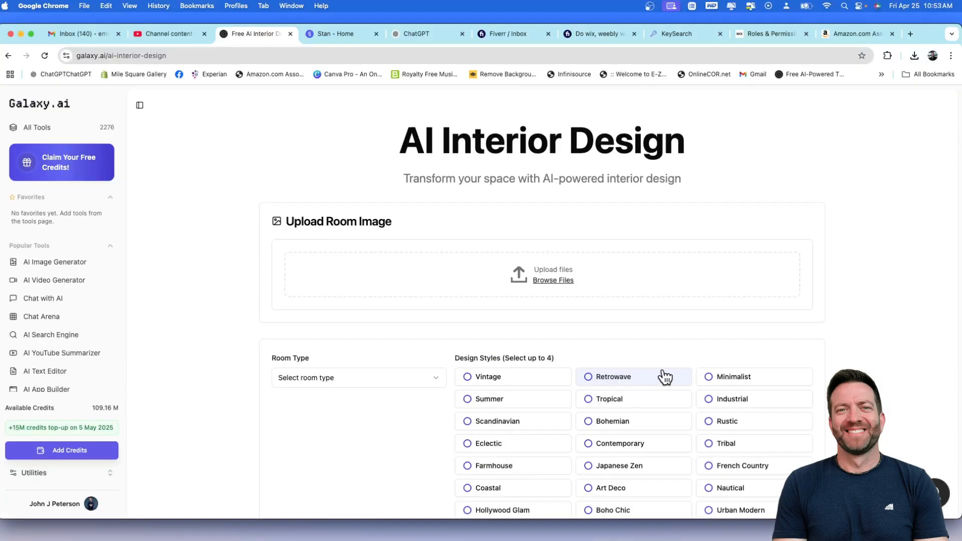
scroll(down, 3)
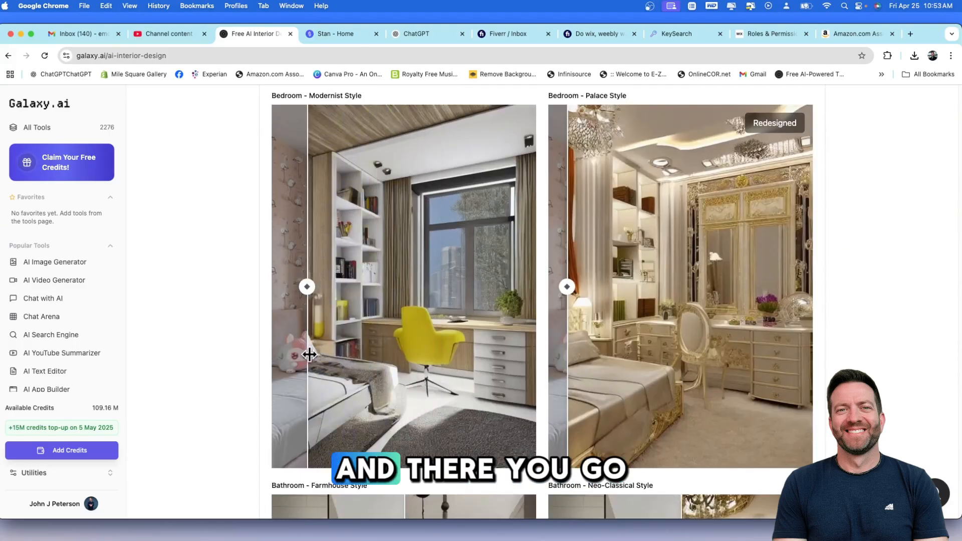
scroll(down, 3)
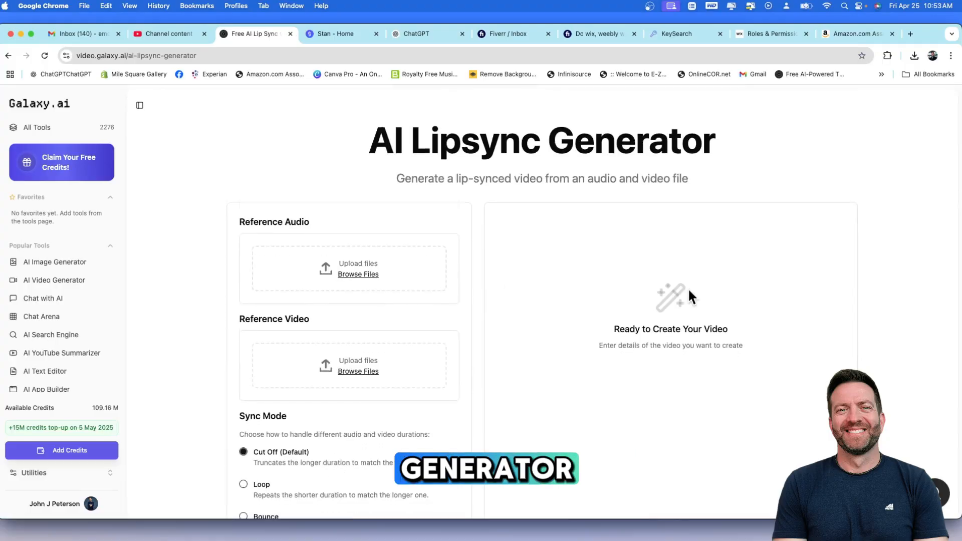
Scroll down the AI Lipsync Generator page before moving to AI Sketch to Image.
scroll(down, 3)
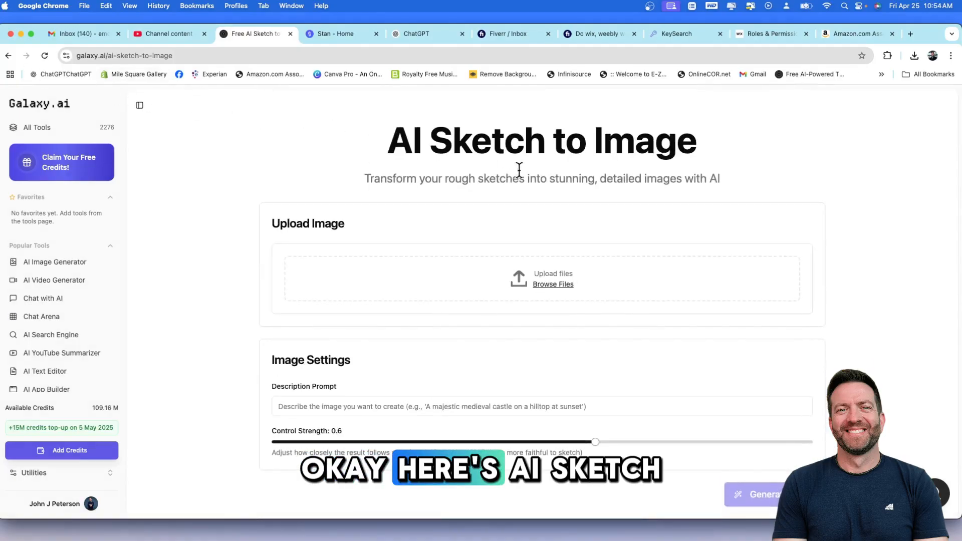
mouse_move(612, 192)
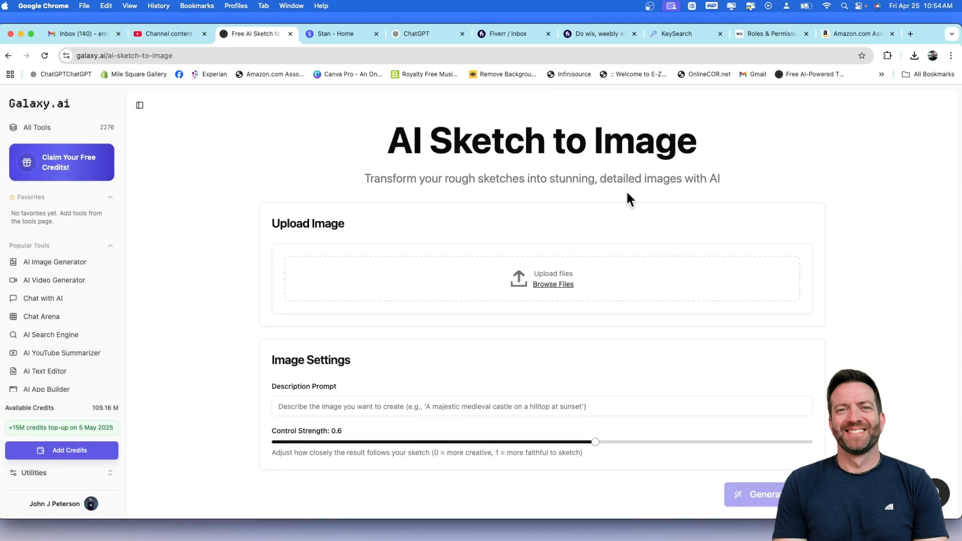
Compare the horse sketch example with its photo result, then view and close the previous results popup.
scroll(down, 3)
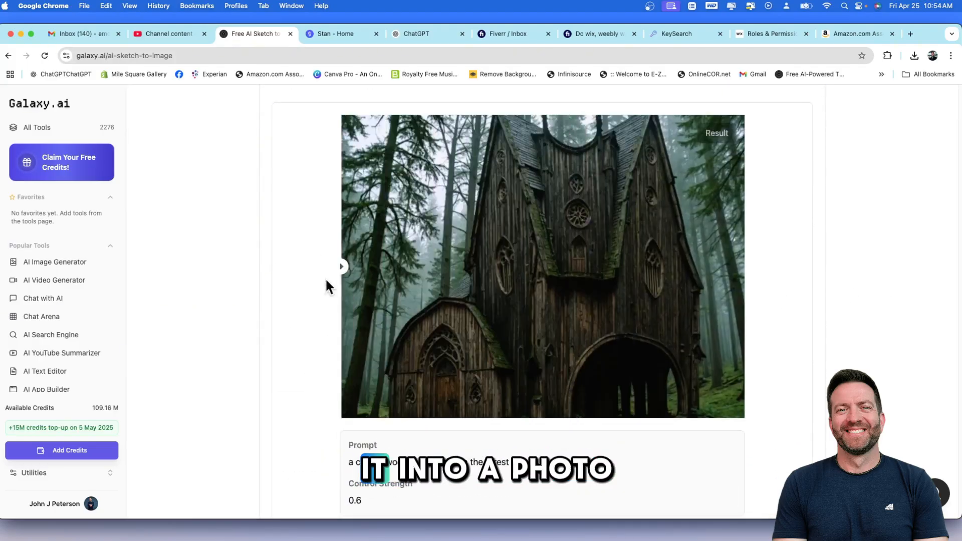
drag(341, 267, 356, 267)
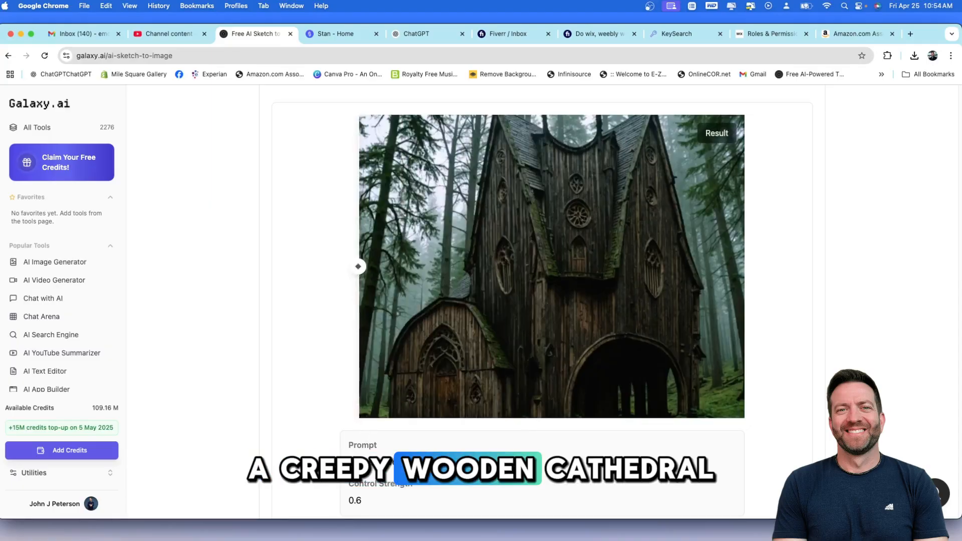
scroll(down, 3)
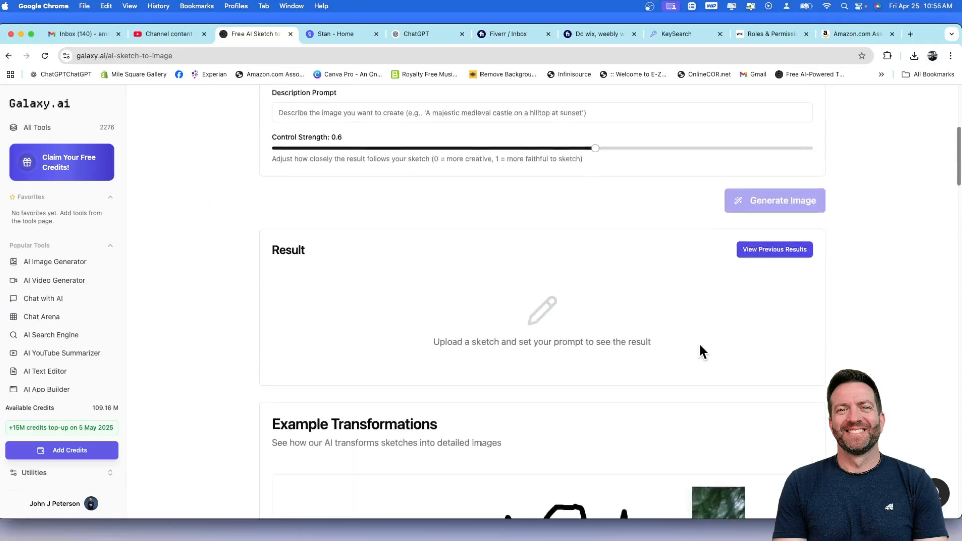
click(774, 250)
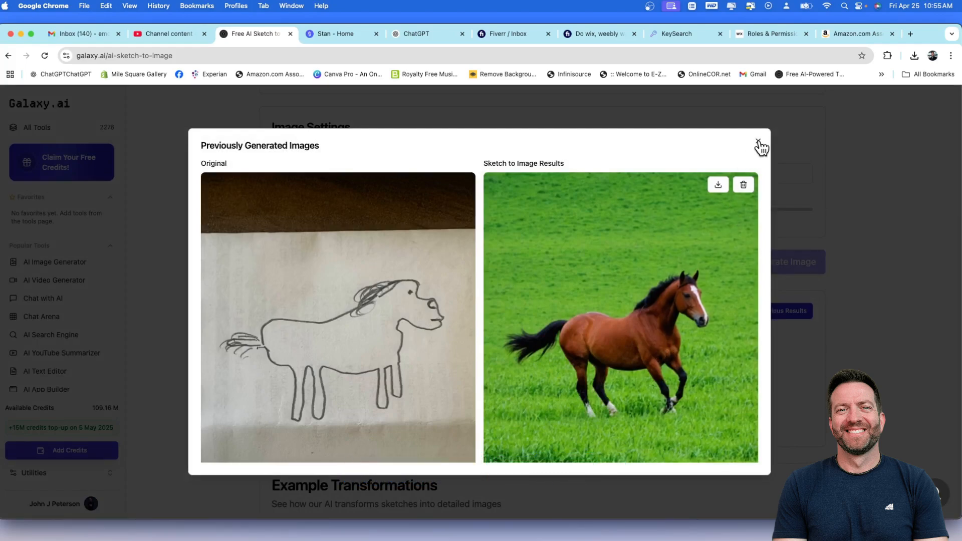
click(760, 145)
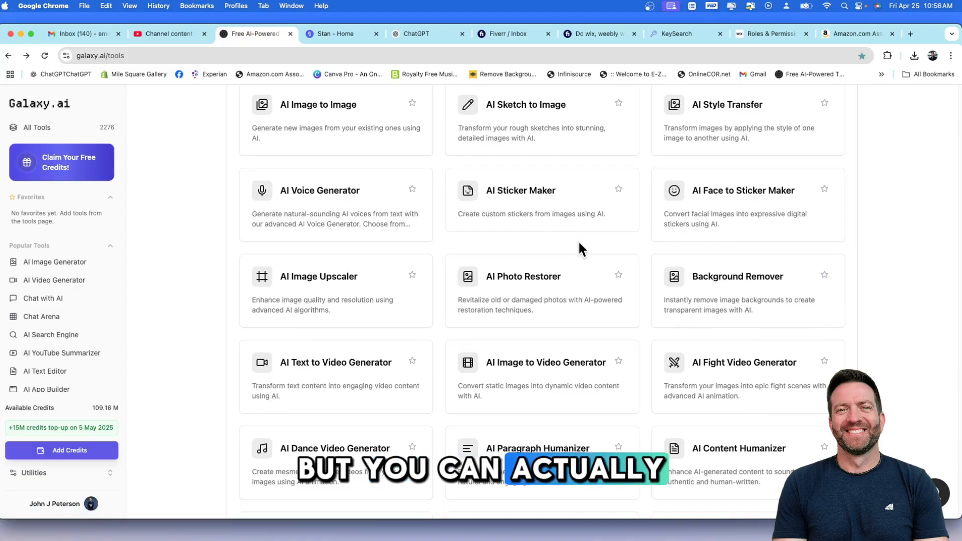
mouse_move(637, 232)
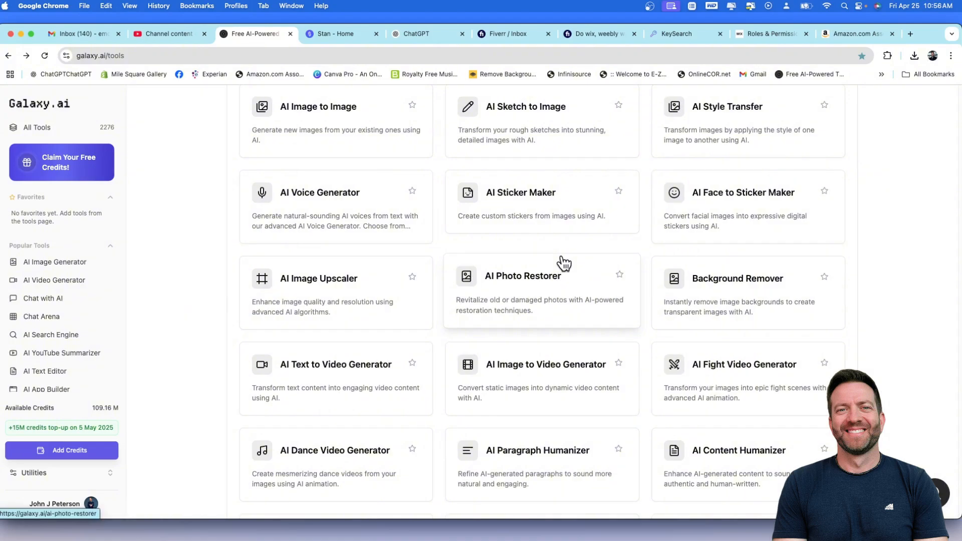
scroll(down, 3)
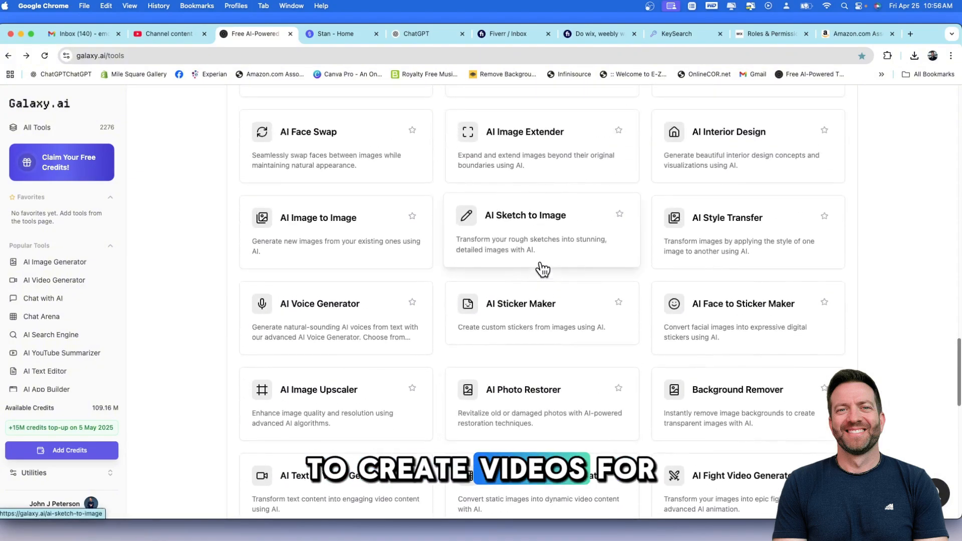
scroll(down, 3)
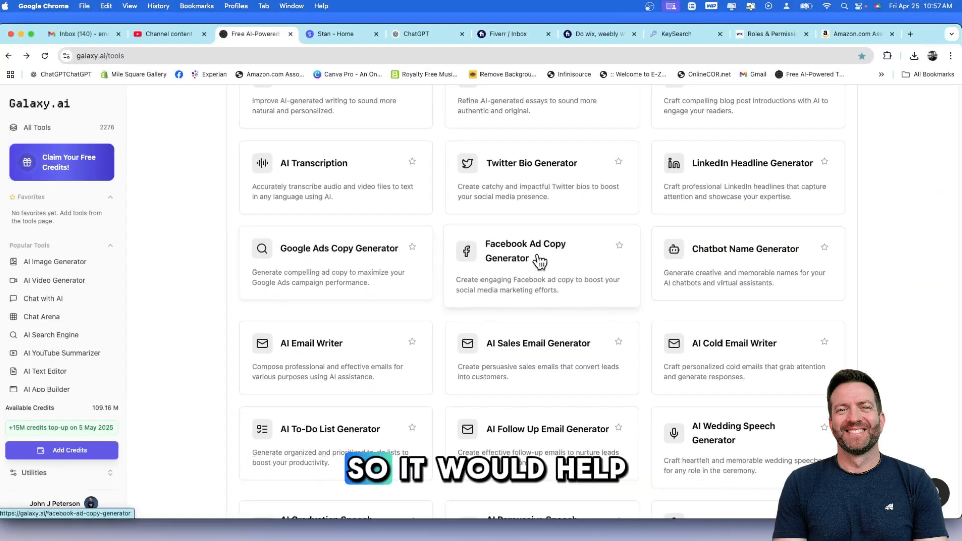
scroll(down, 3)
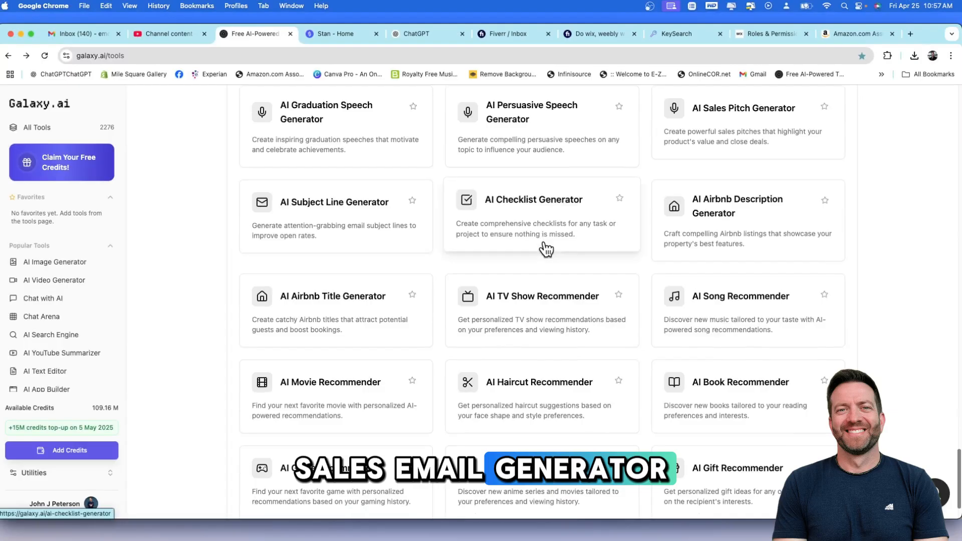
scroll(up, 3)
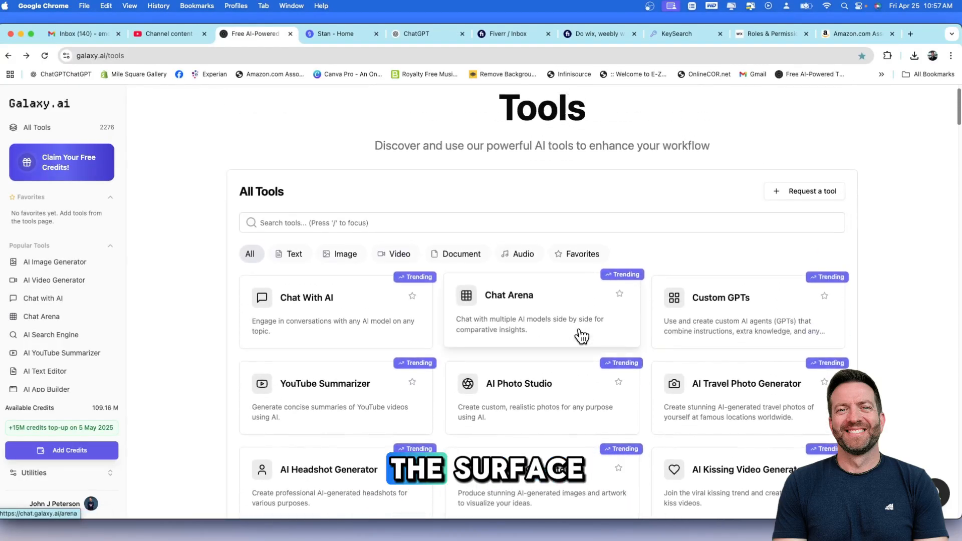
mouse_move(729, 410)
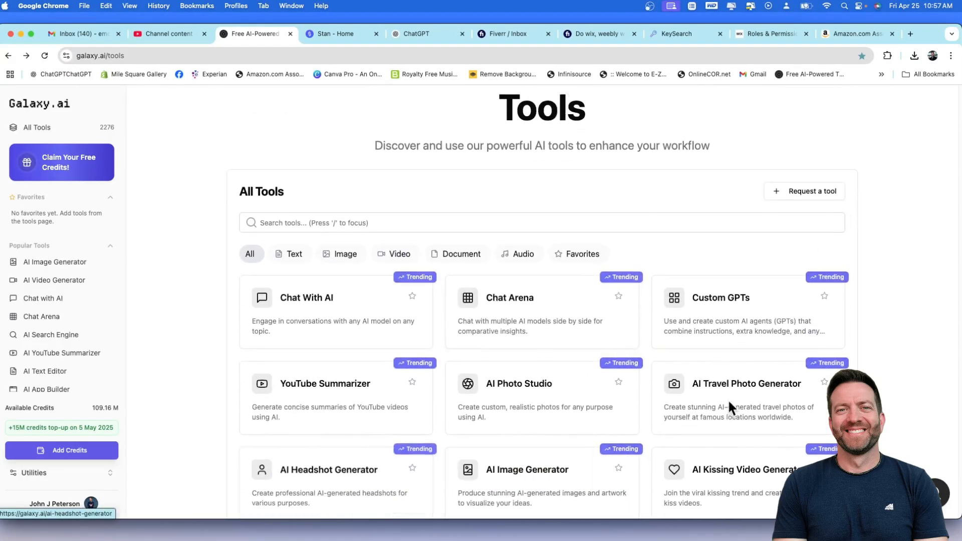